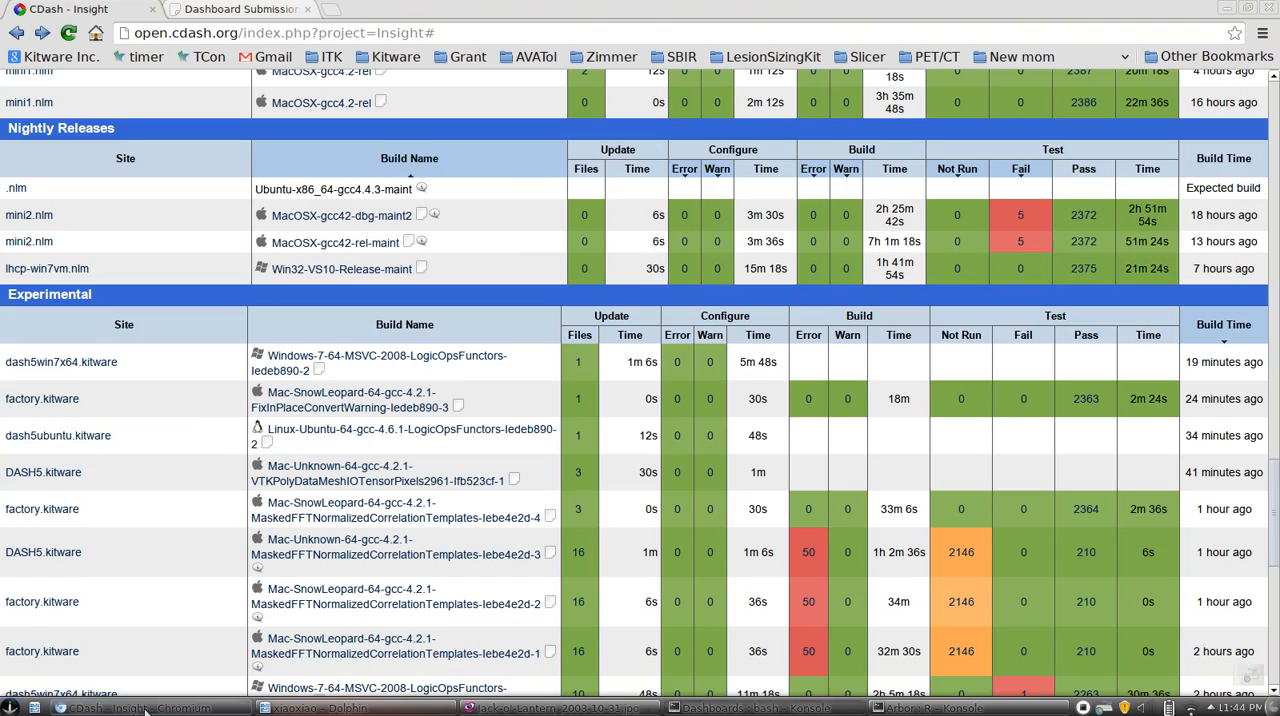
# Review the CDash build table with detailed columns and view the VS11 x64-Release build notes.
pyautogui.scroll(-3)
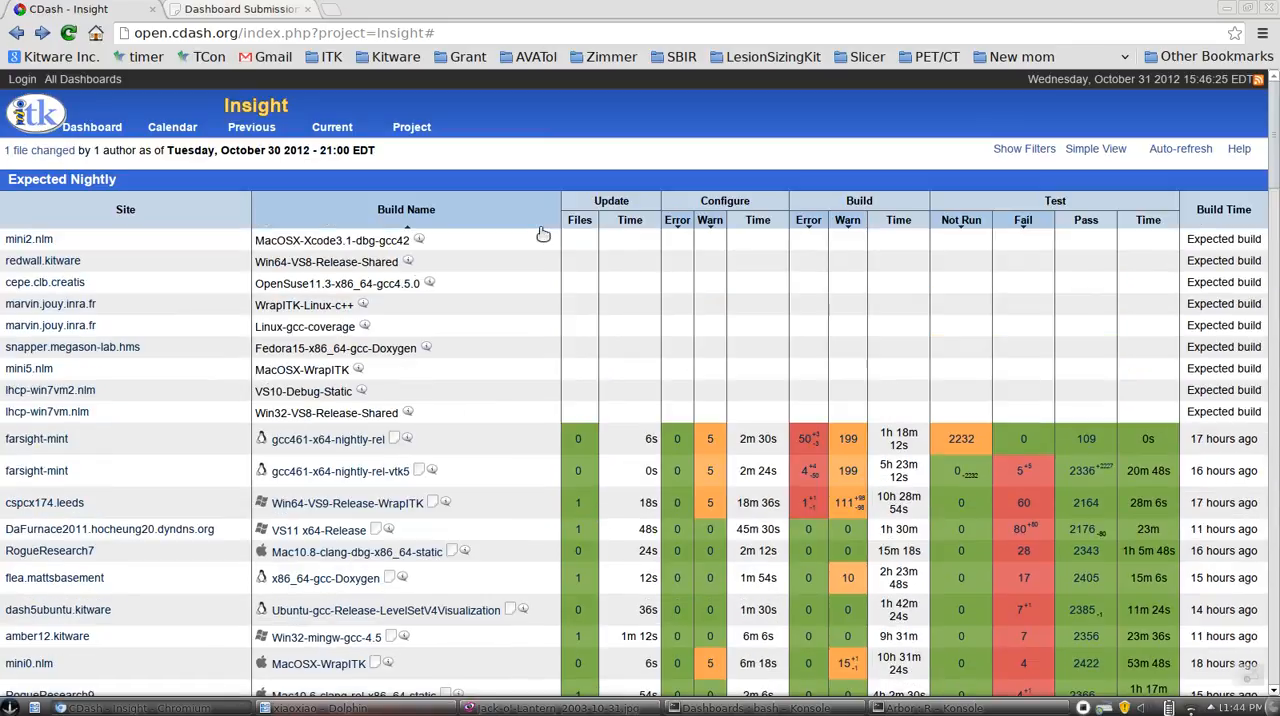
pyautogui.scroll(-3)
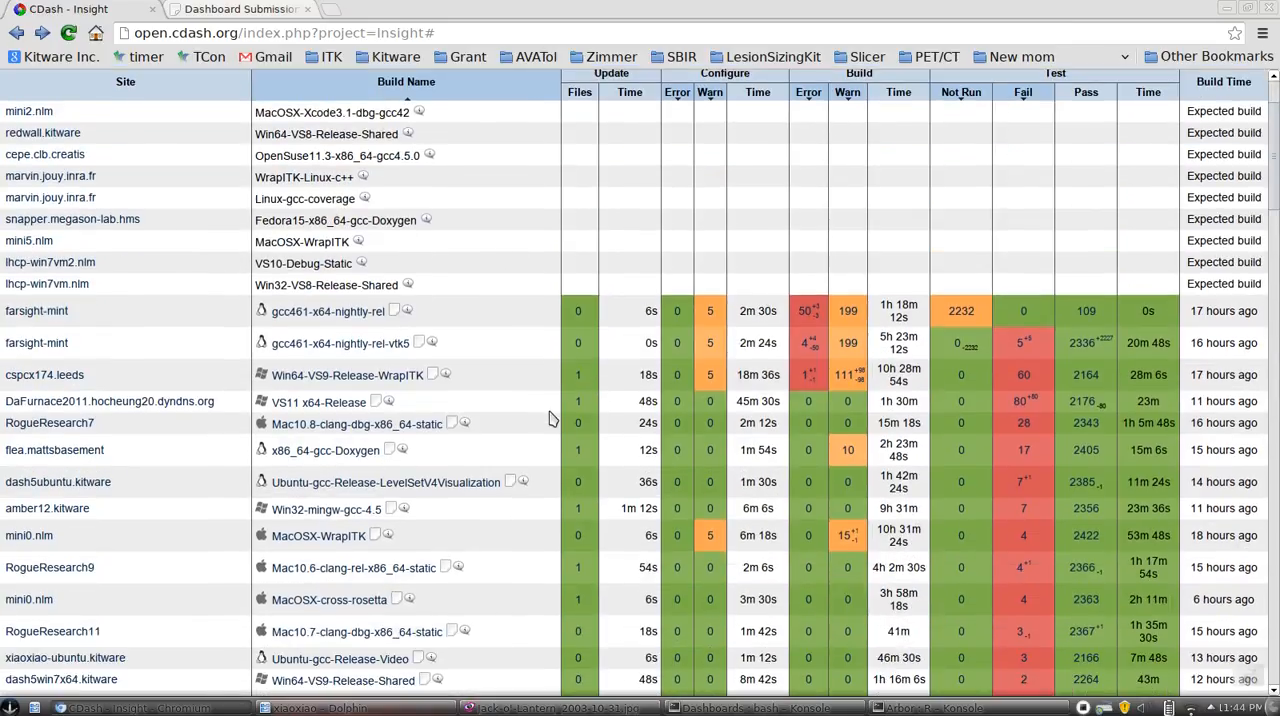
pyautogui.scroll(-3)
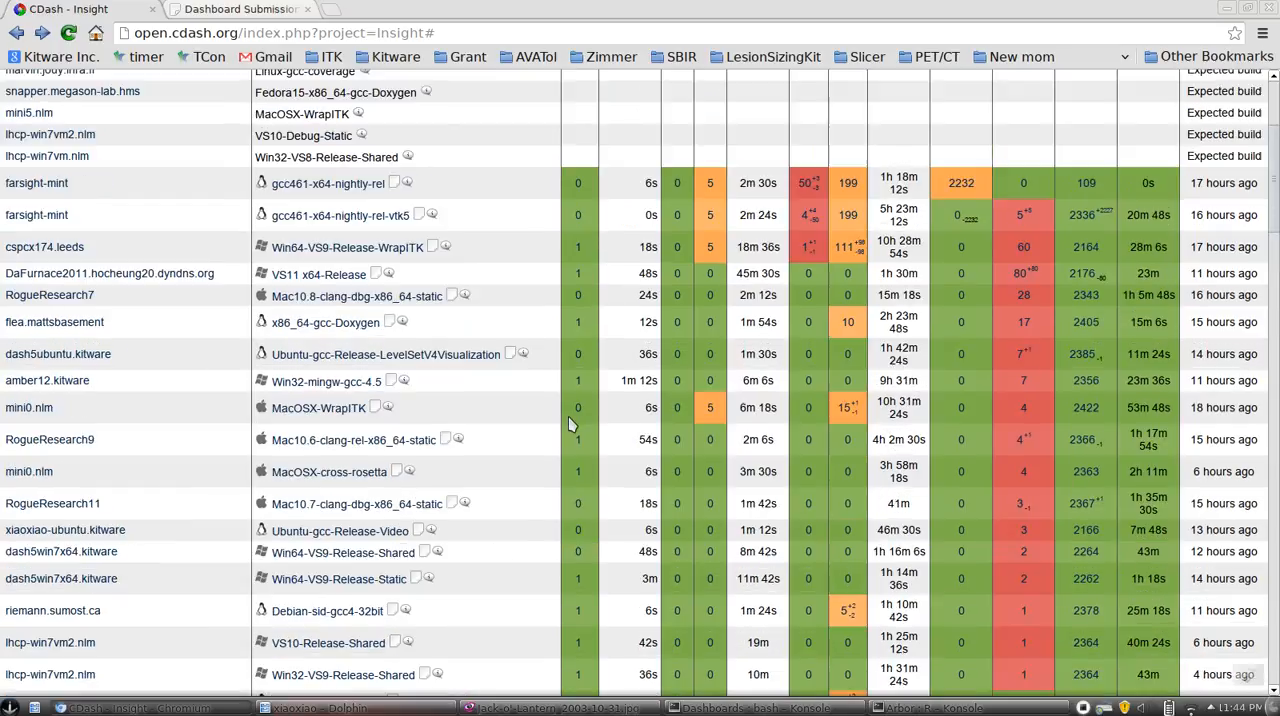
pyautogui.scroll(-3)
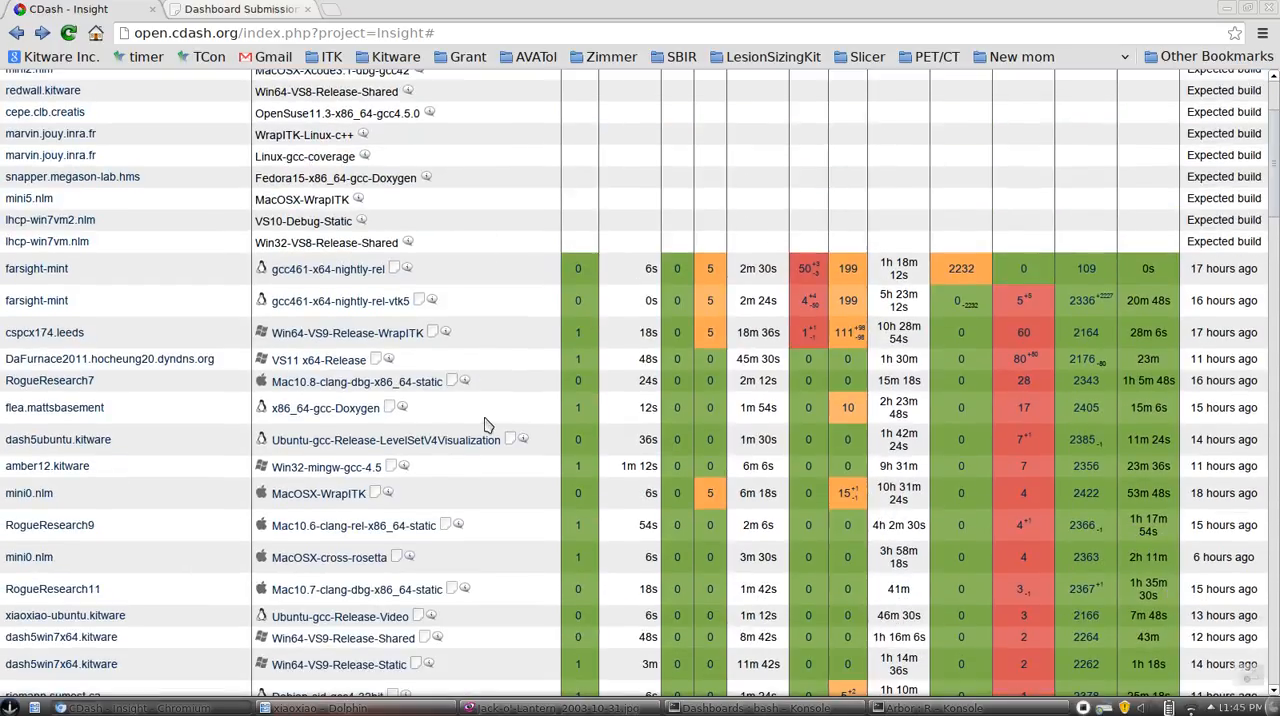
pyautogui.moveTo(484, 584)
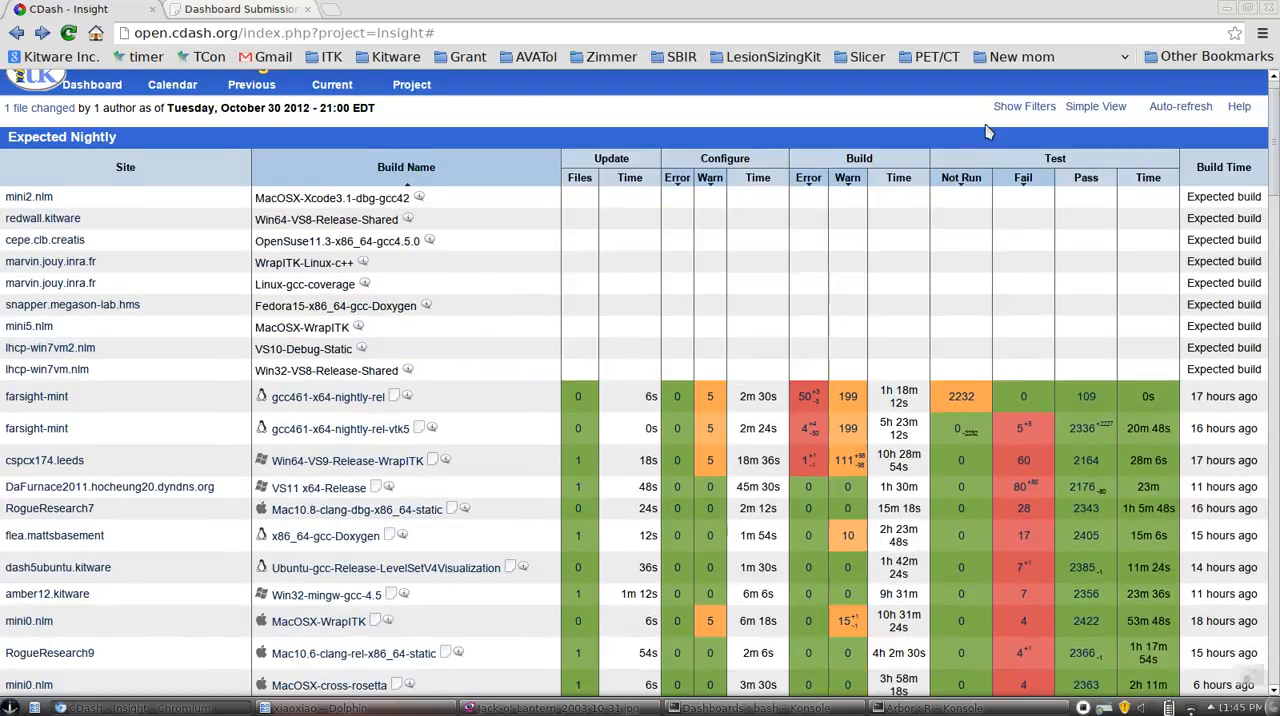
pyautogui.click(1096, 106)
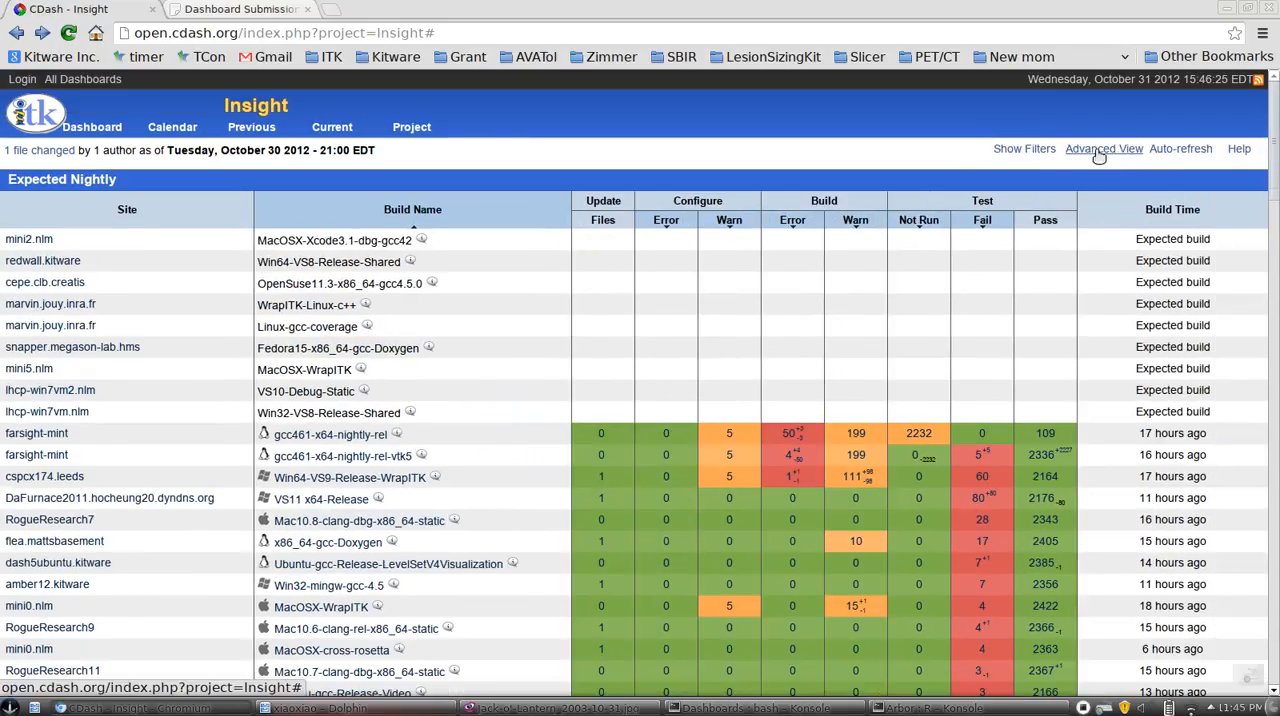
pyautogui.scroll(-3)
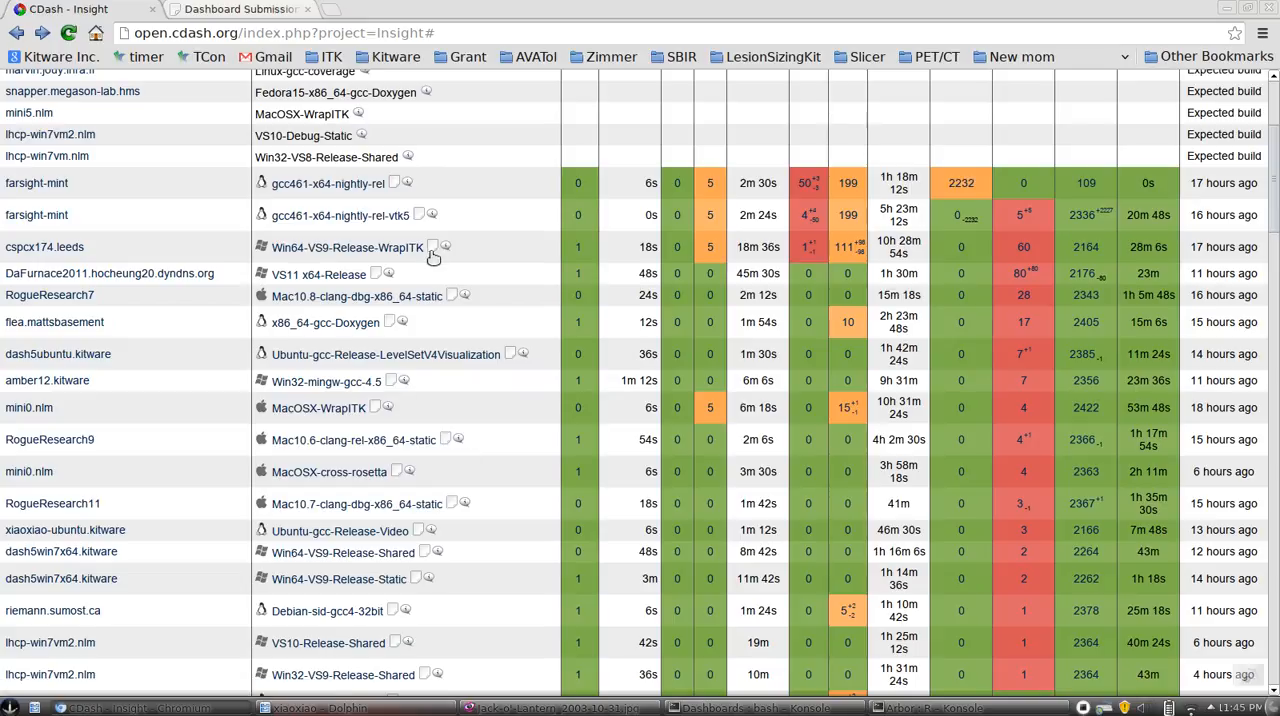
pyautogui.click(290, 272)
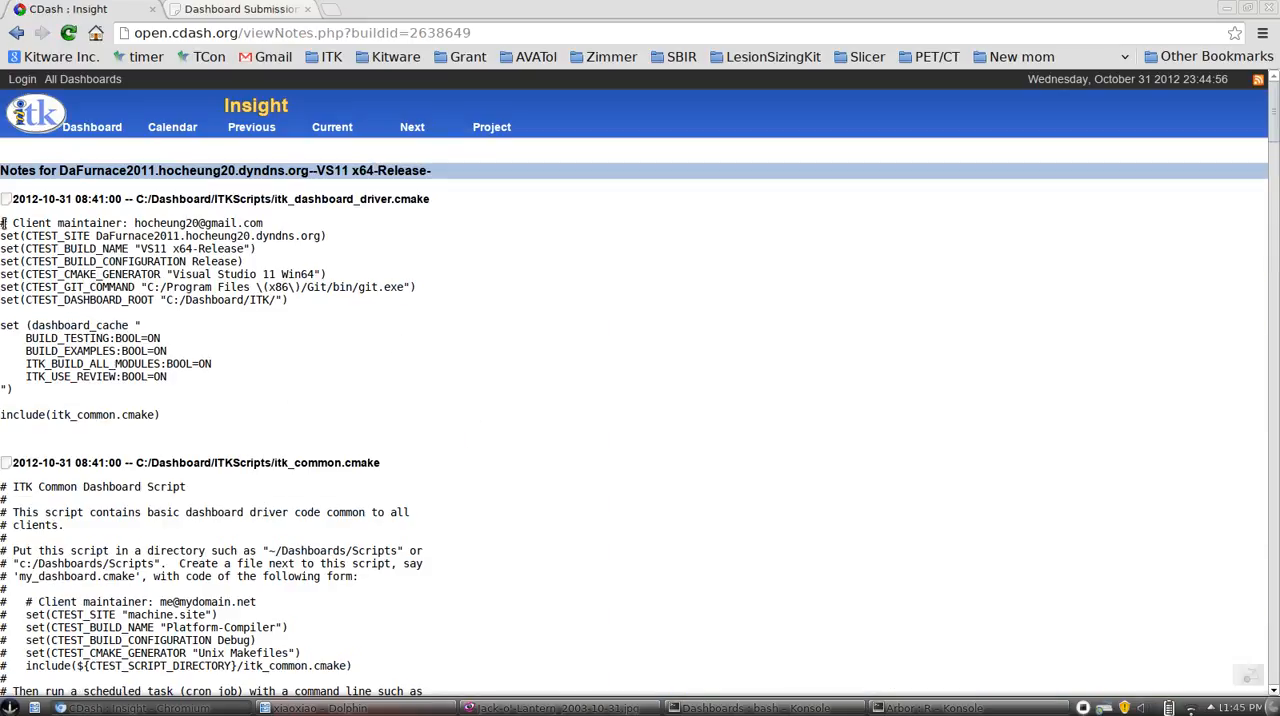
pyautogui.moveTo(0, 222); pyautogui.dragTo(214, 414)
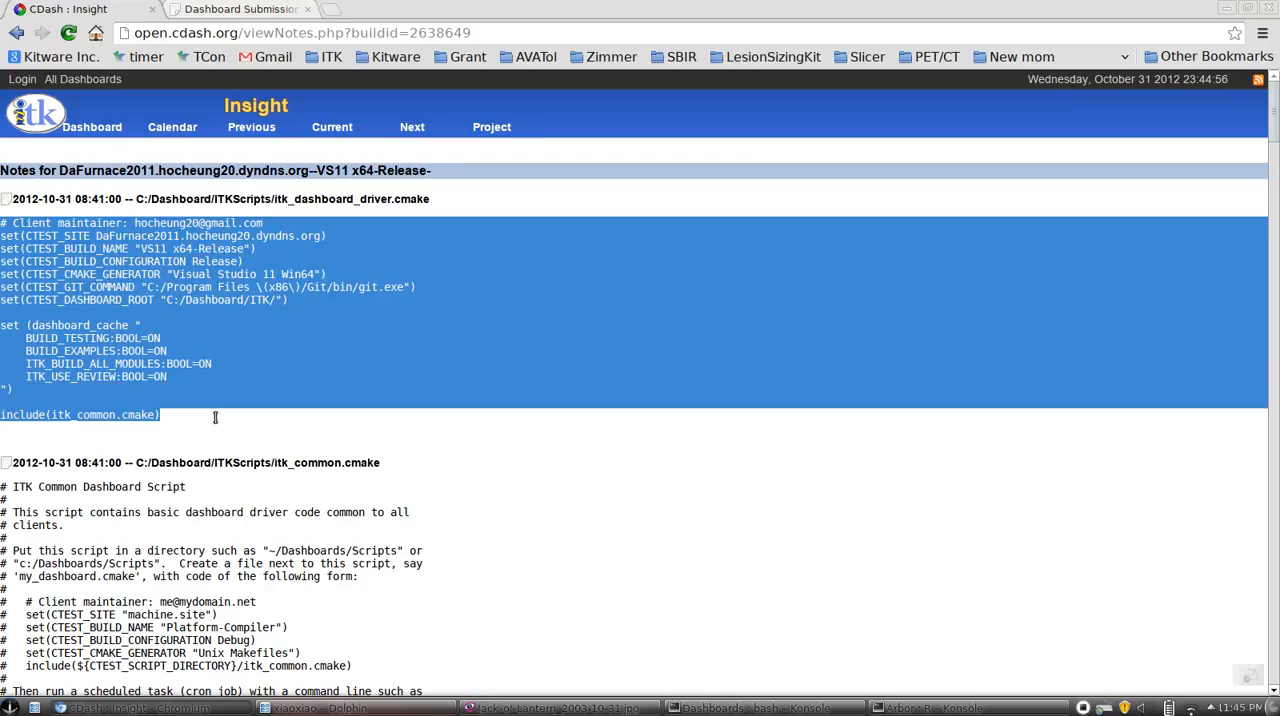
pyautogui.moveTo(432, 334)
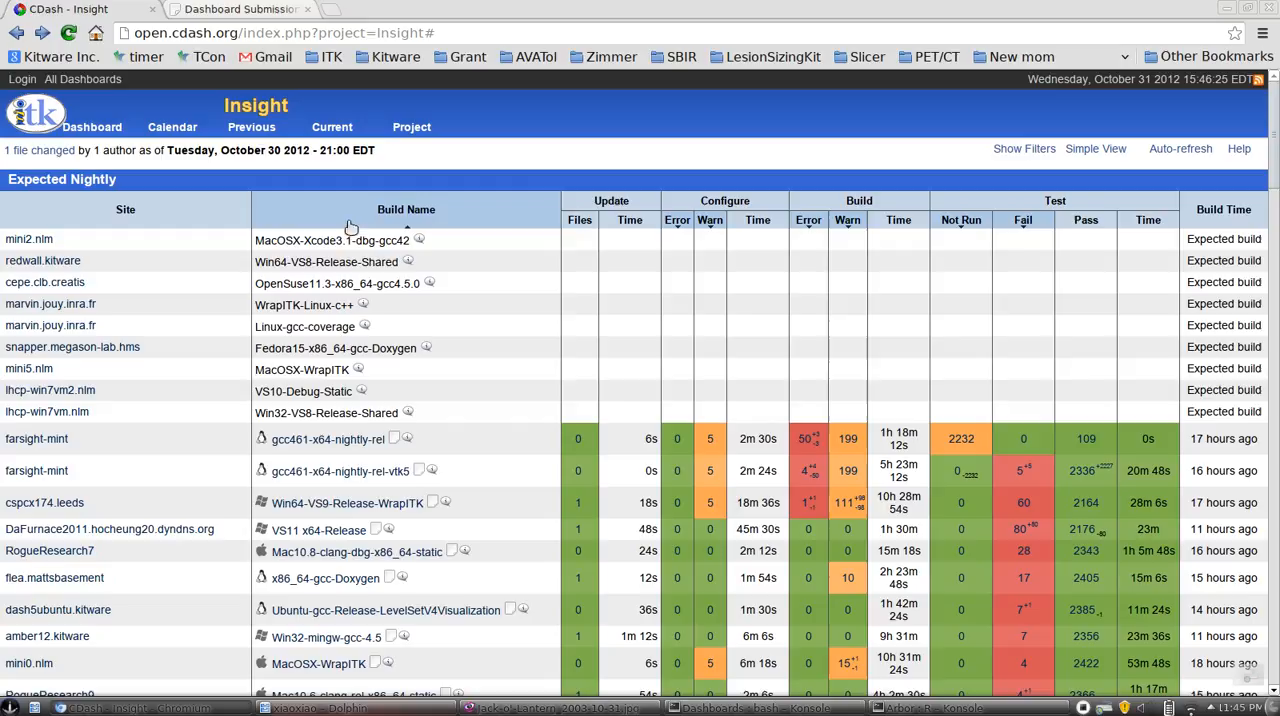
# Switch from CDash to the local ITK Dashboard Submission documentation page.
pyautogui.scroll(-3)
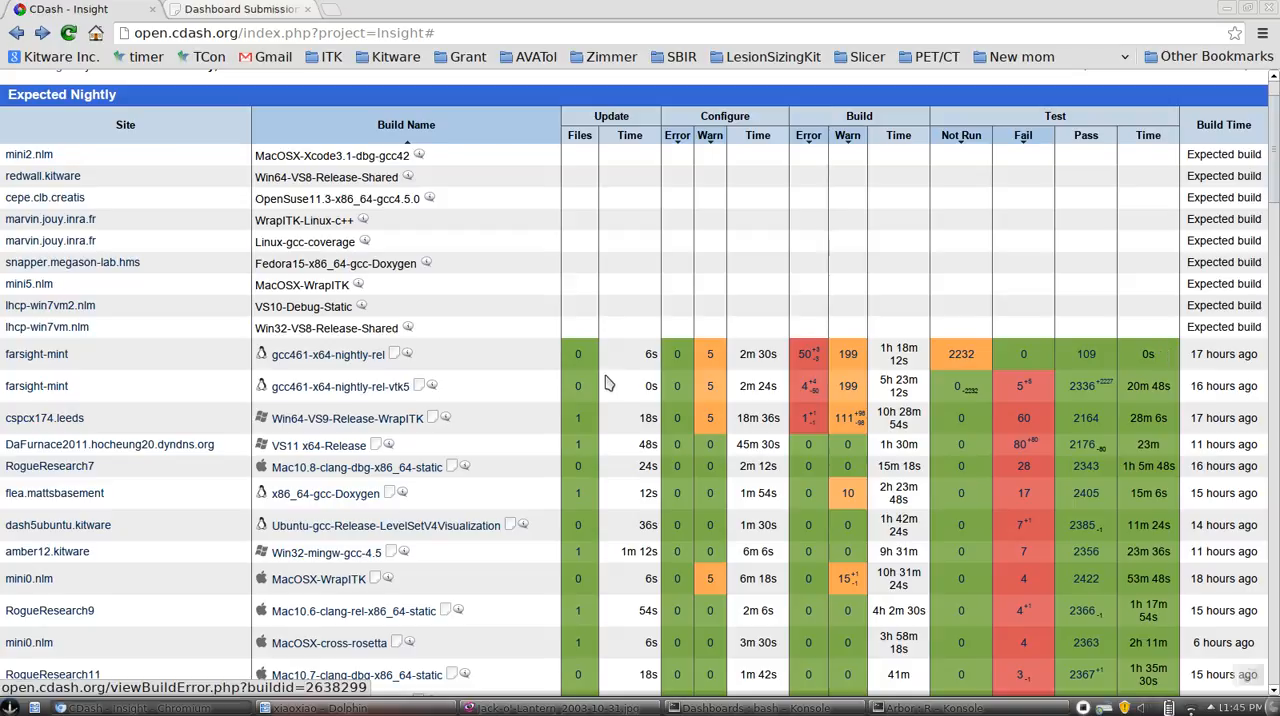
pyautogui.moveTo(1176, 362)
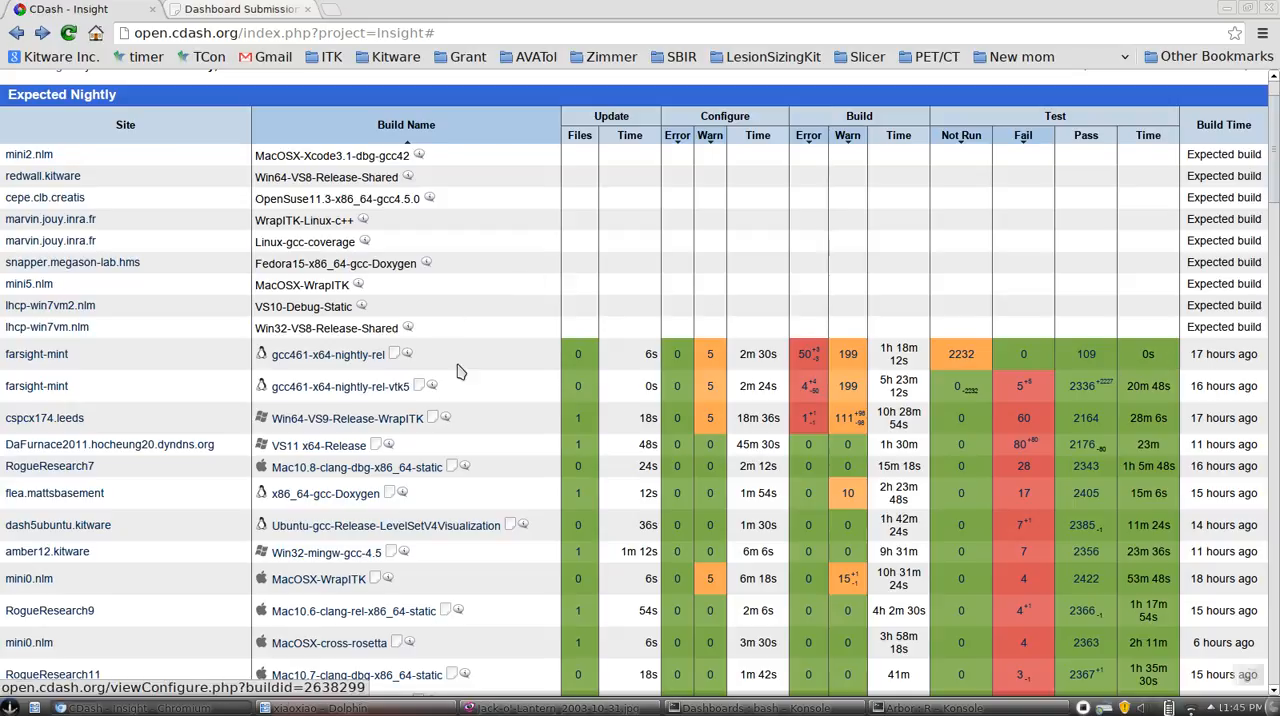
pyautogui.scroll(-3)
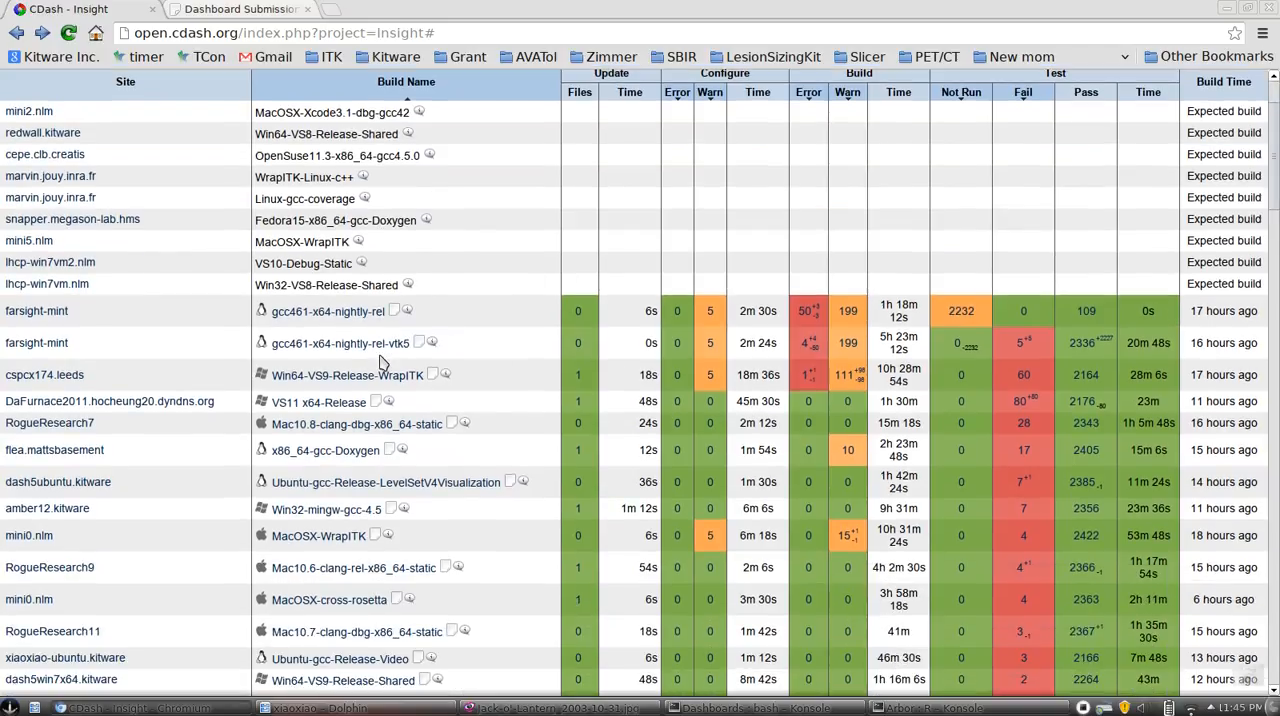
pyautogui.scroll(-3)
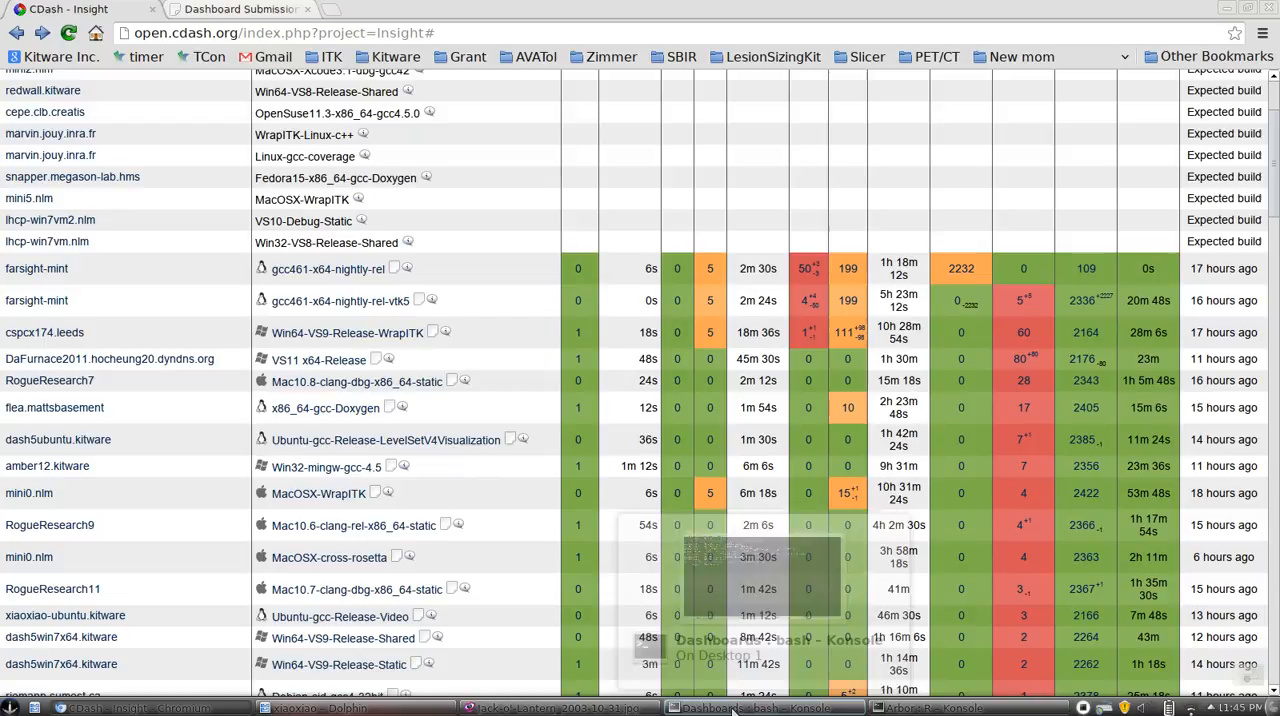
pyautogui.click(320, 708)
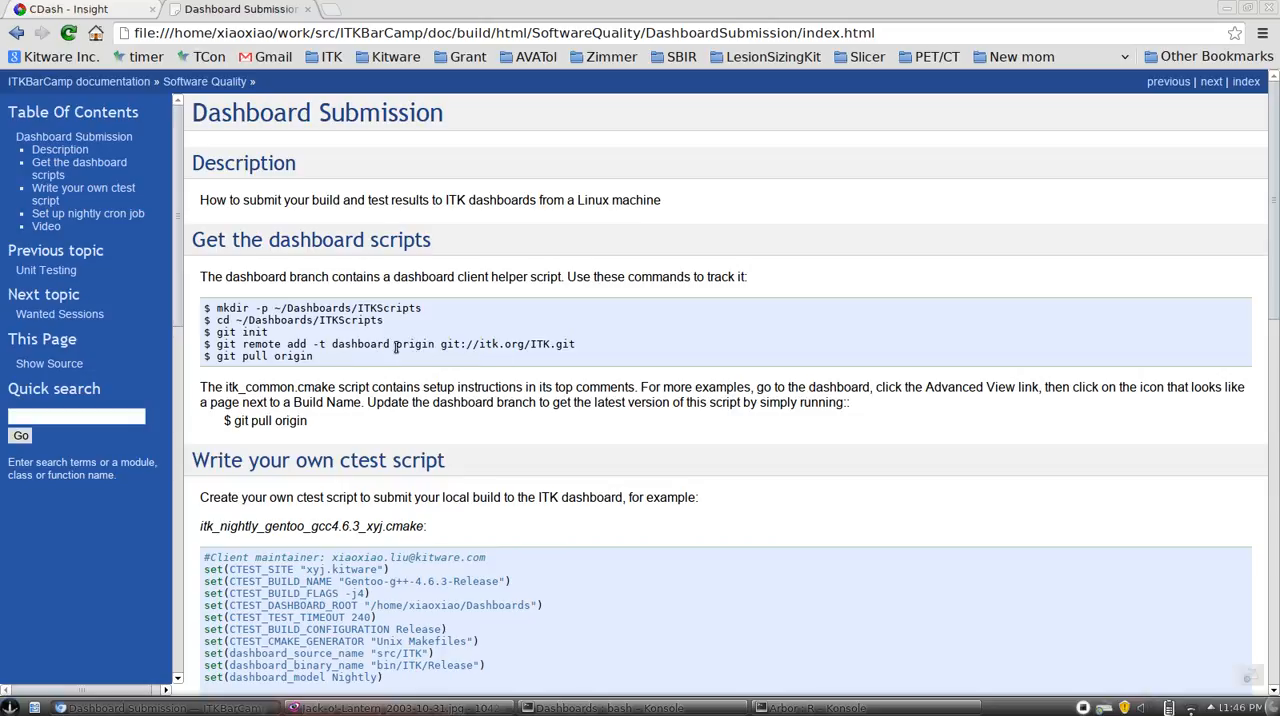
# Review the git setup commands and dashboard branch, then bring up the terminal in the Dashboards folder.
pyautogui.doubleClick(558, 344)
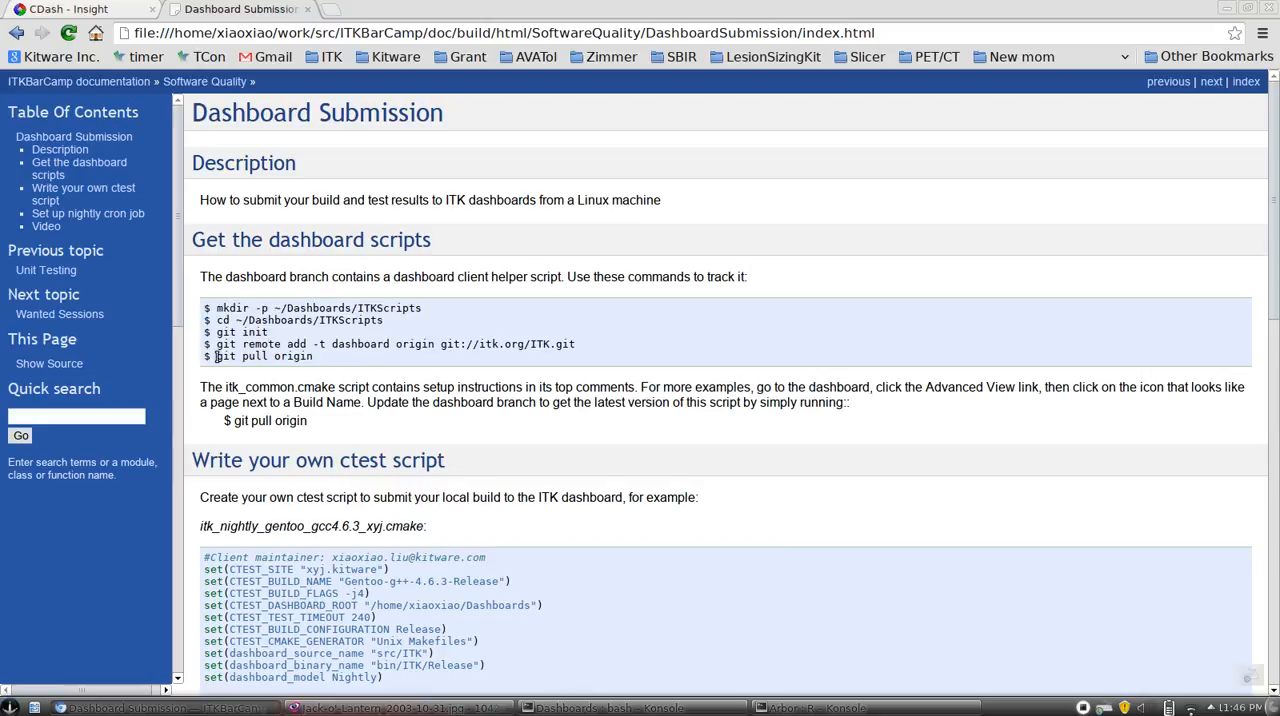
pyautogui.doubleClick(262, 356)
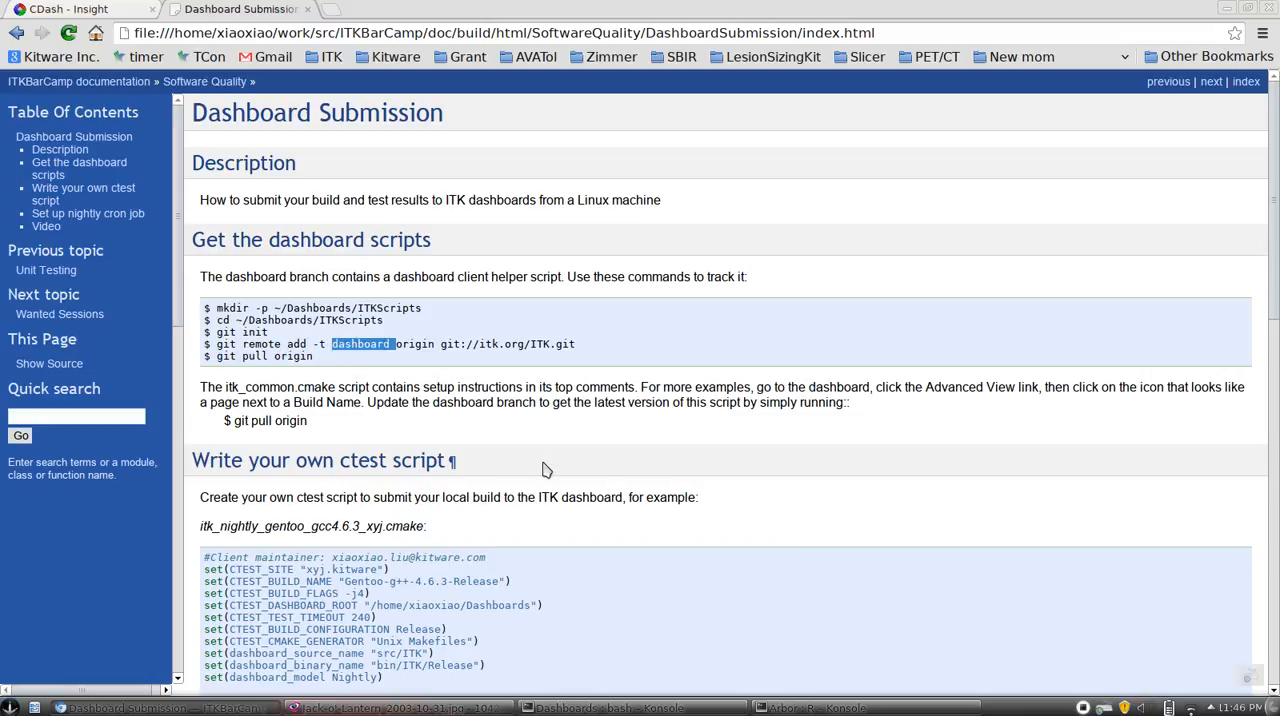
pyautogui.scroll(-3)
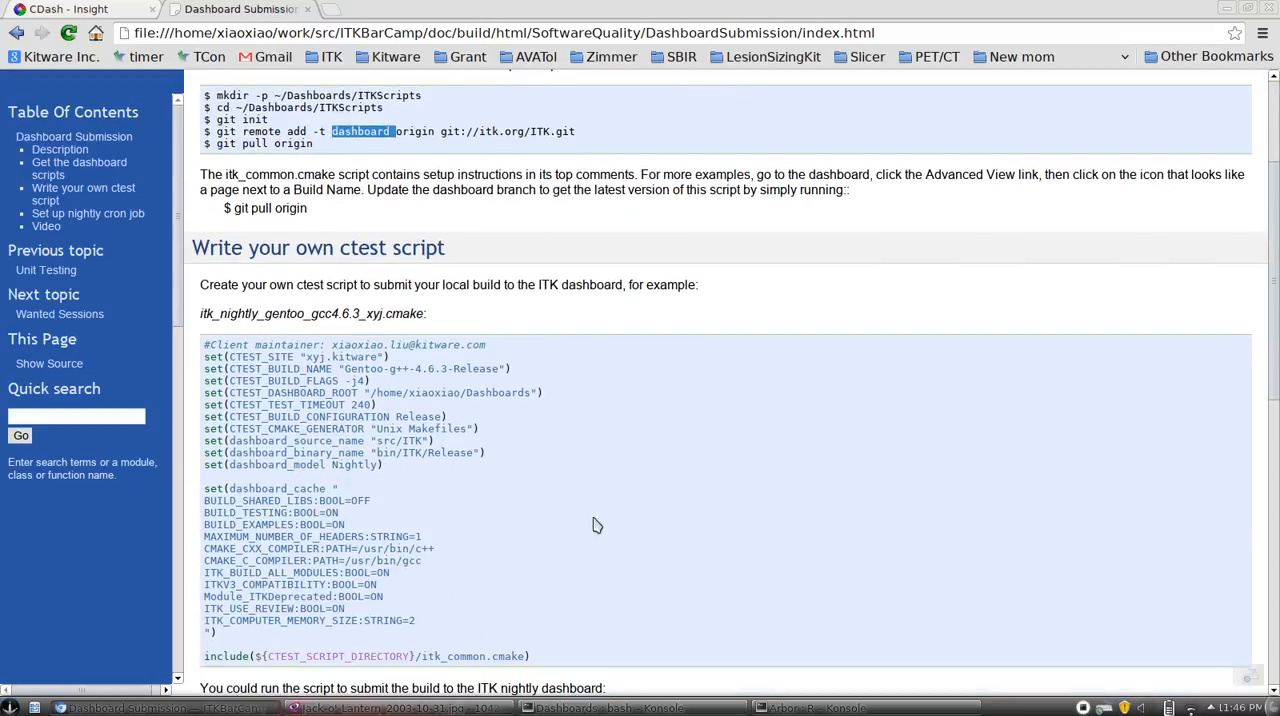
pyautogui.click(806, 682)
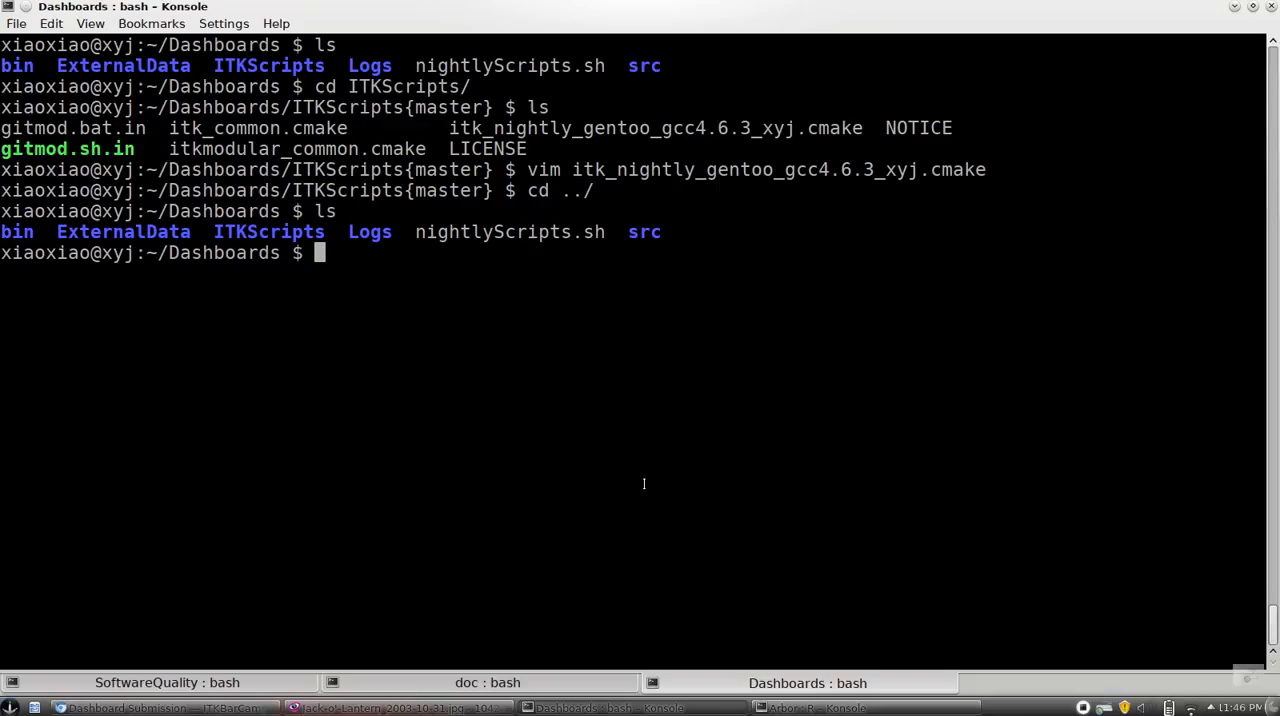
# List Dashboards, enter ITKScripts, and open itk_nightly_gentoo_gcc4.6.3_xyj.cmake in vim.
pyautogui.write('ls')
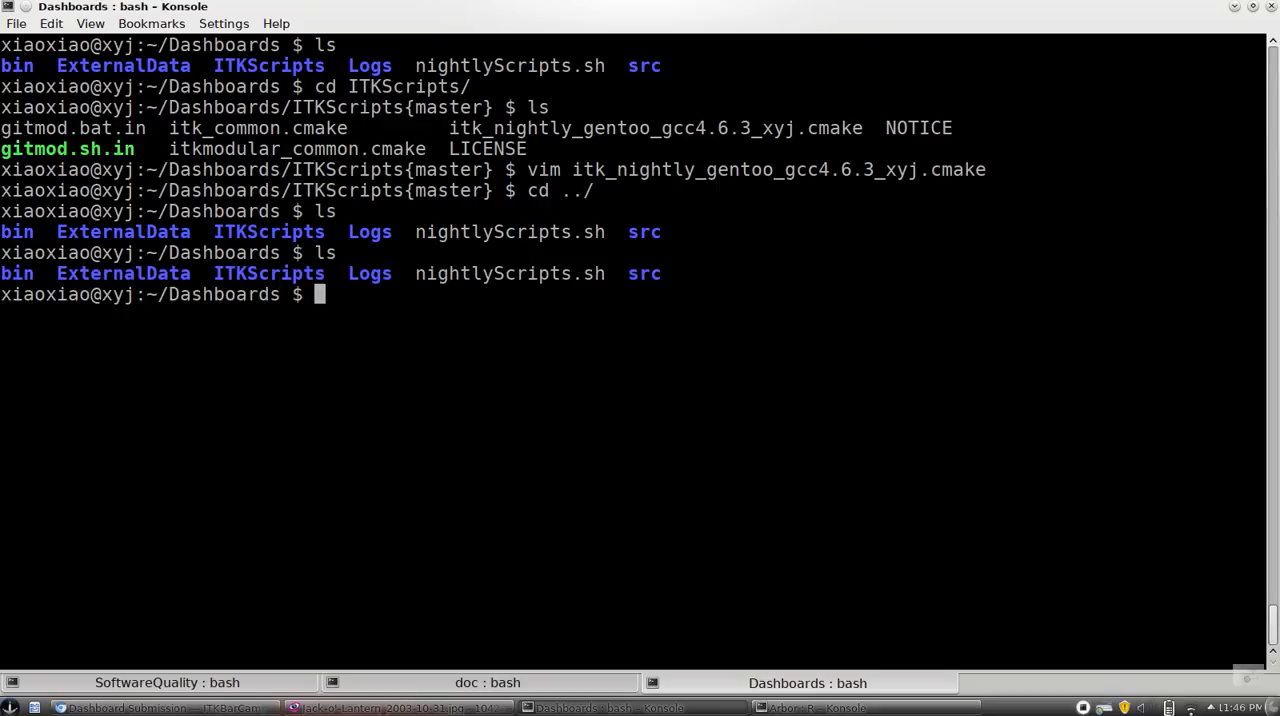
pyautogui.write('cd ITK')
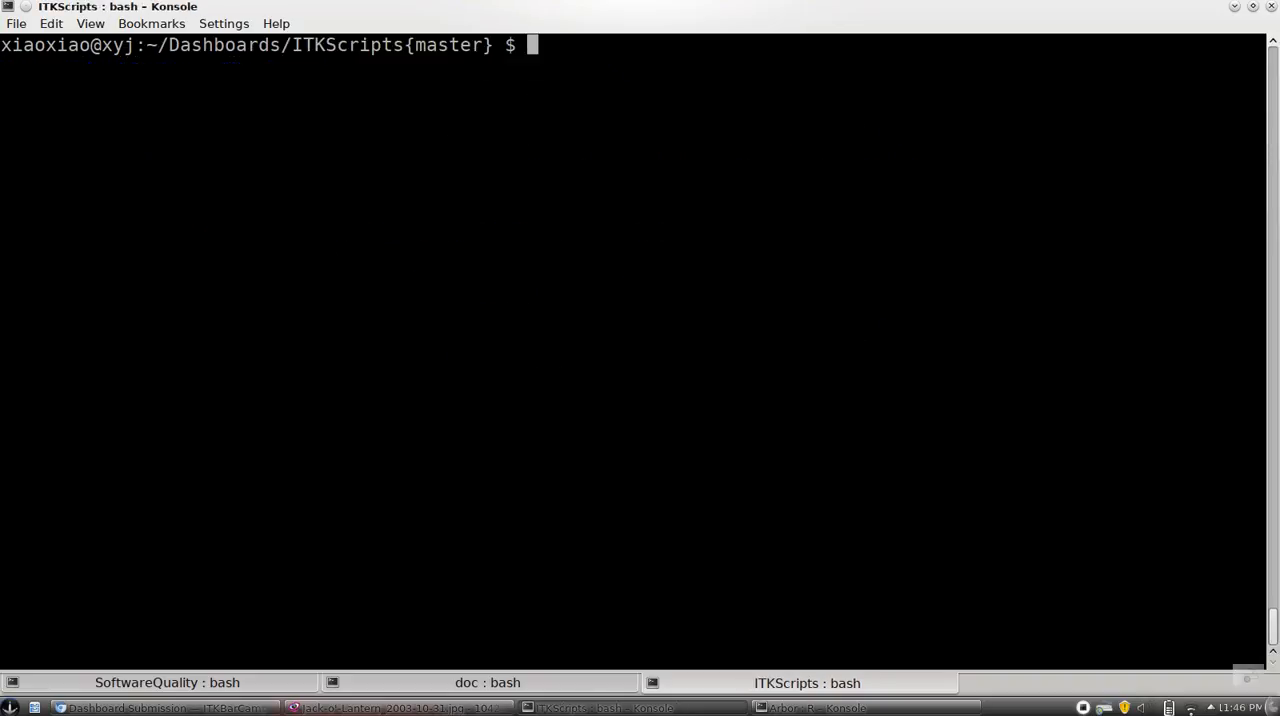
pyautogui.write('ls')
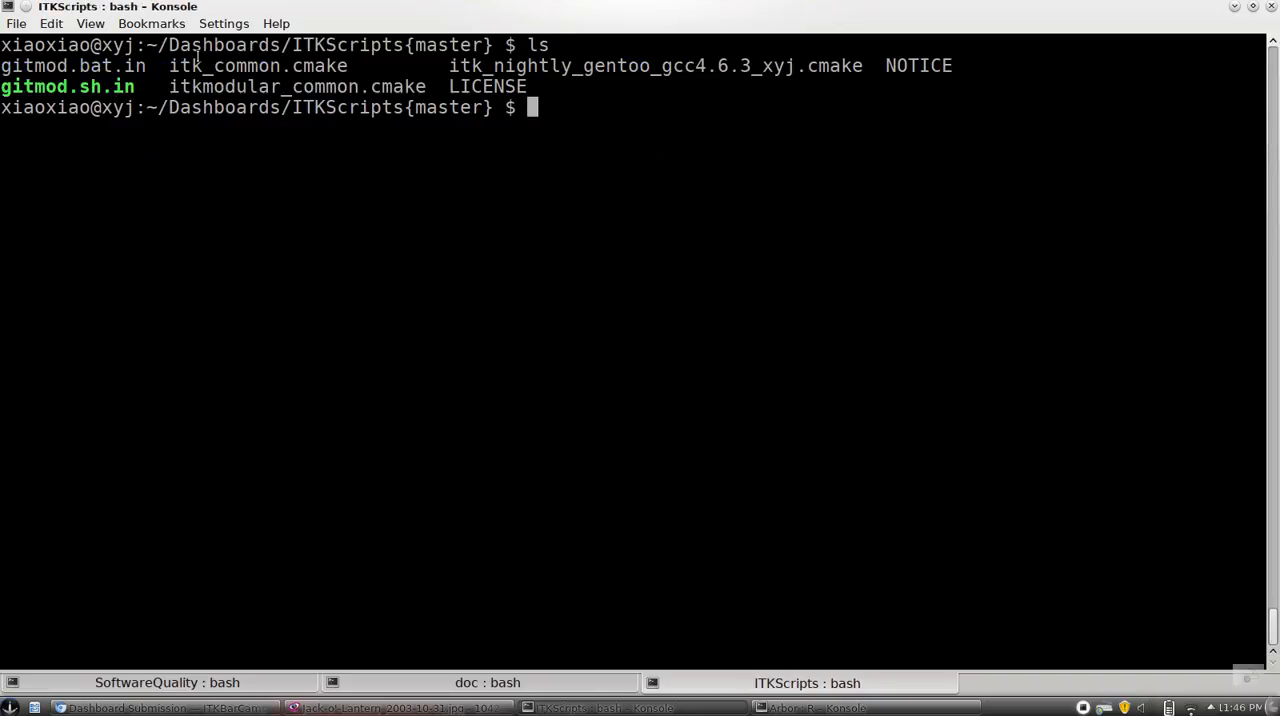
pyautogui.doubleClick(258, 66)
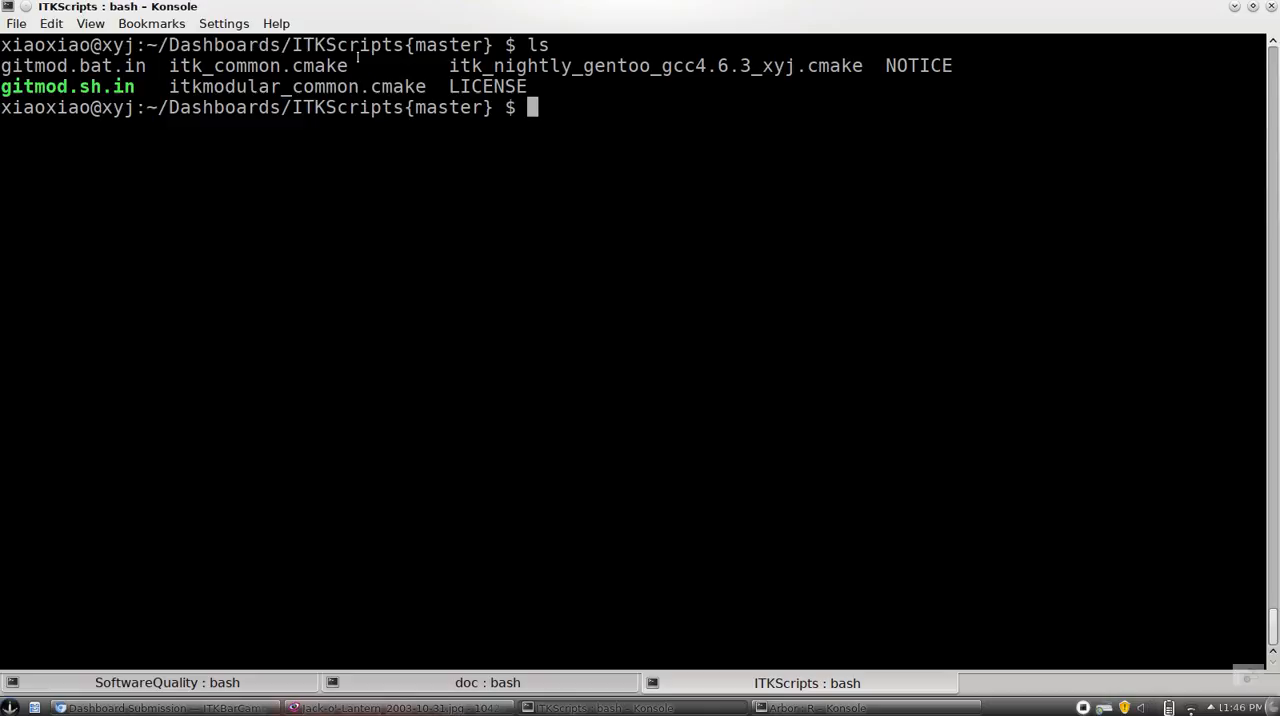
pyautogui.moveTo(376, 50)
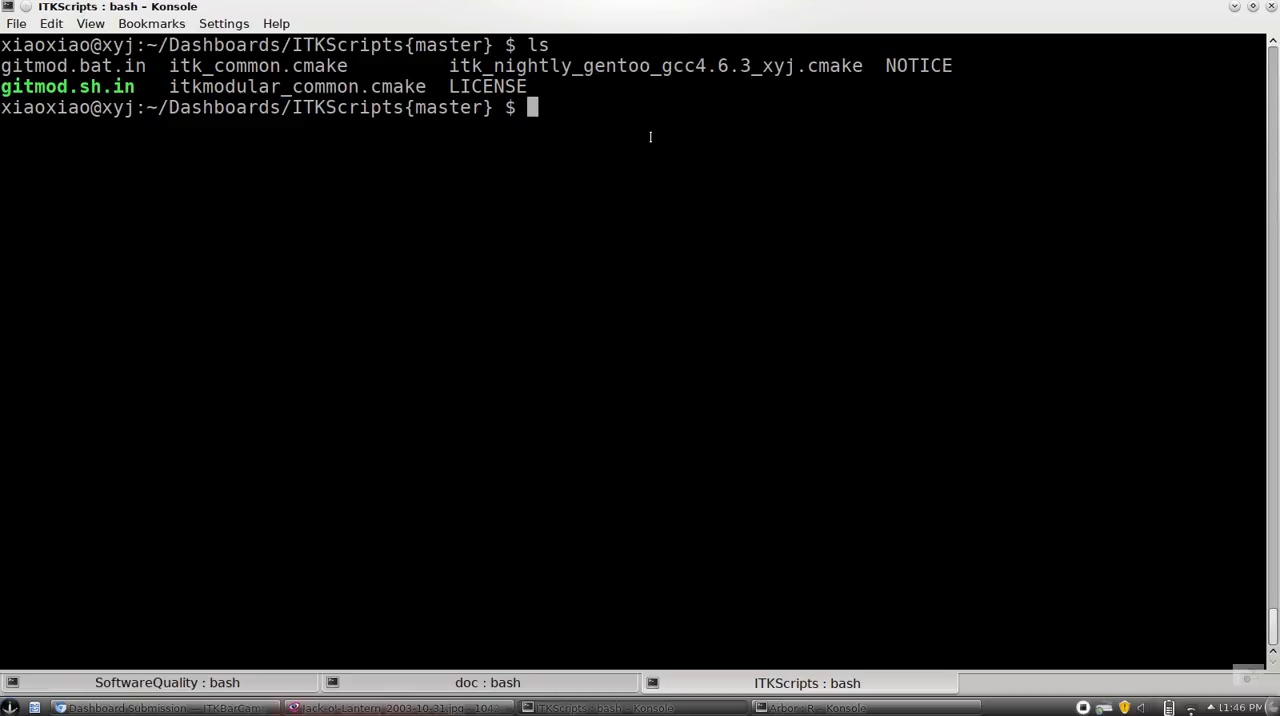
pyautogui.moveTo(696, 184)
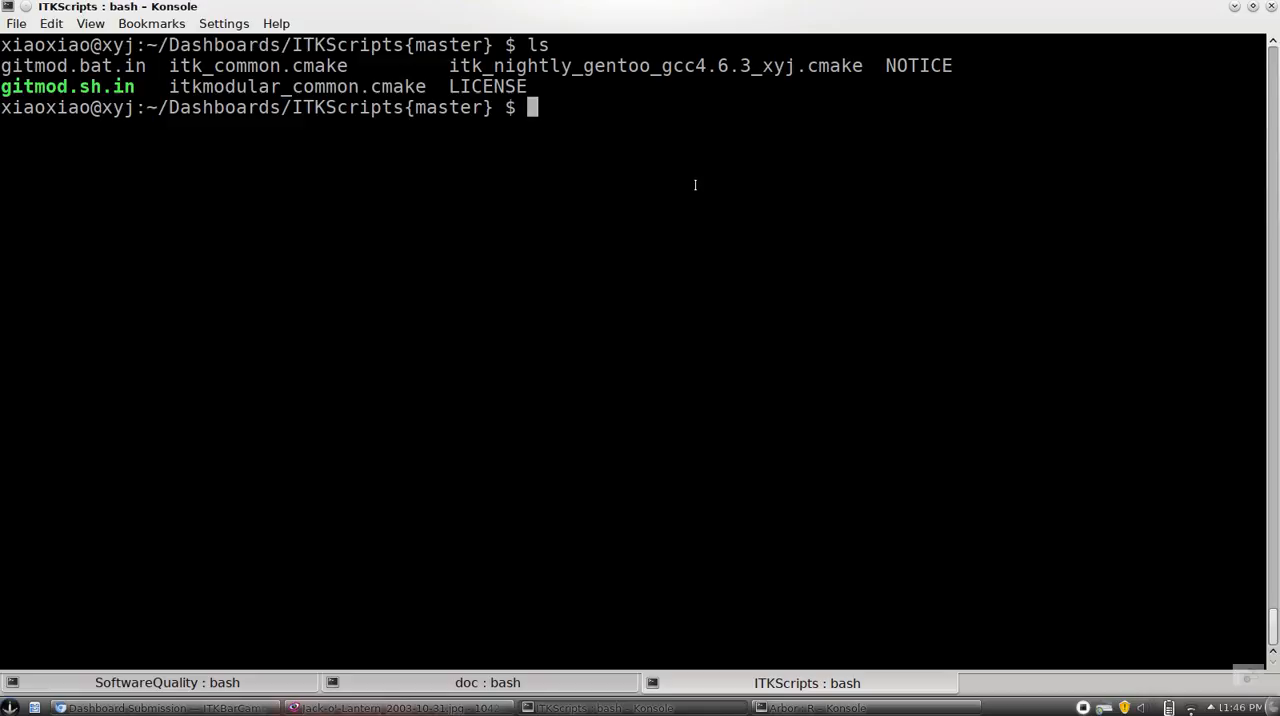
pyautogui.write('vim itk_')
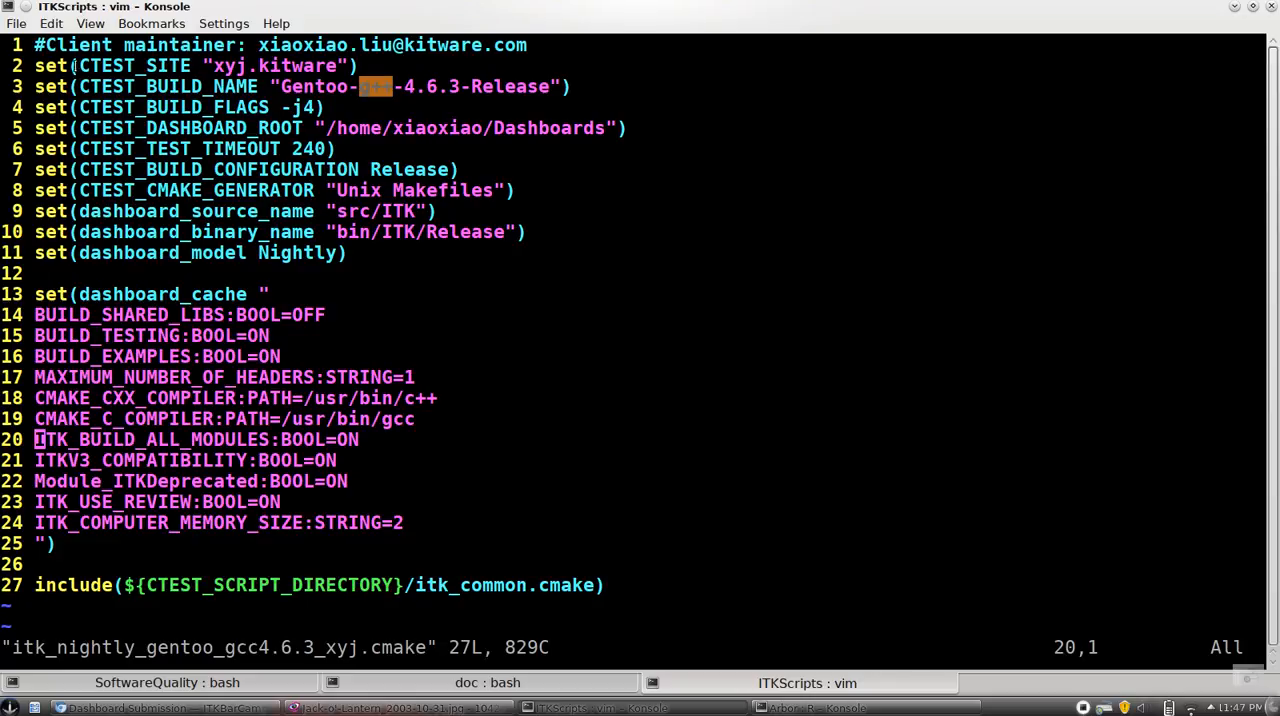
pyautogui.moveTo(516, 156)
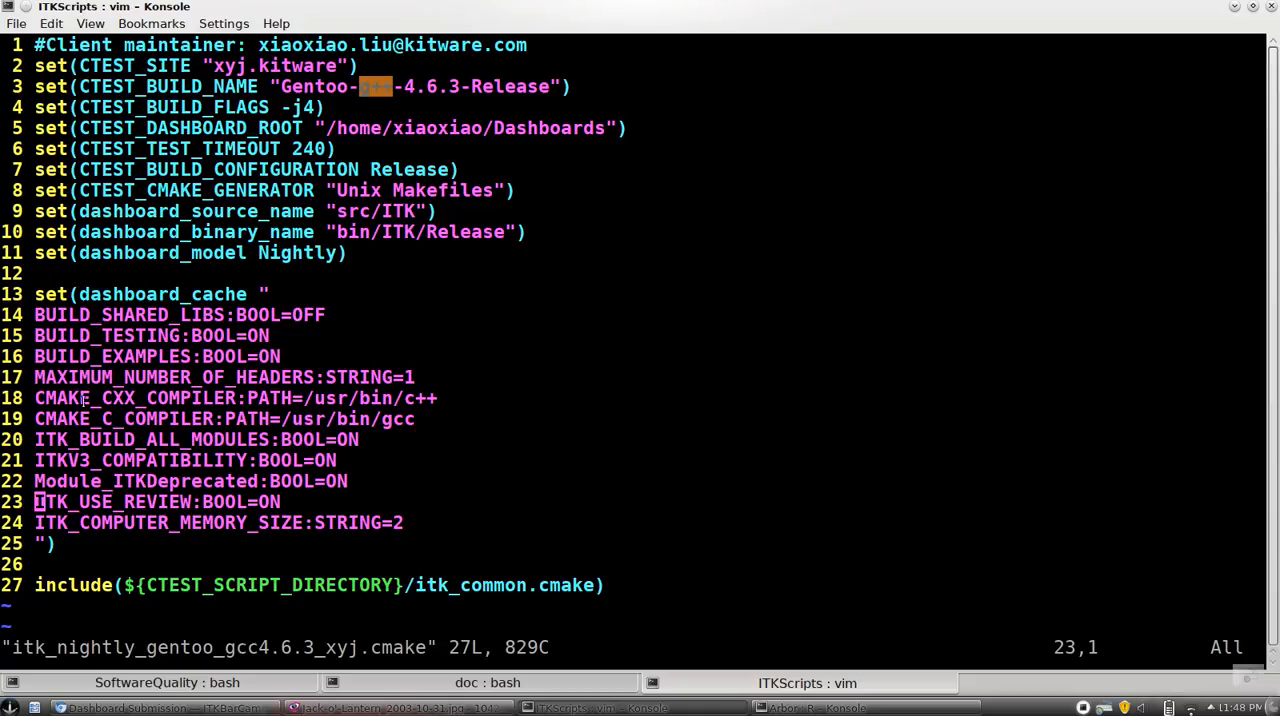
# Inspect the cache option lines, then quit vim with :q back to the ITKScripts shell.
pyautogui.doubleClick(150, 440)
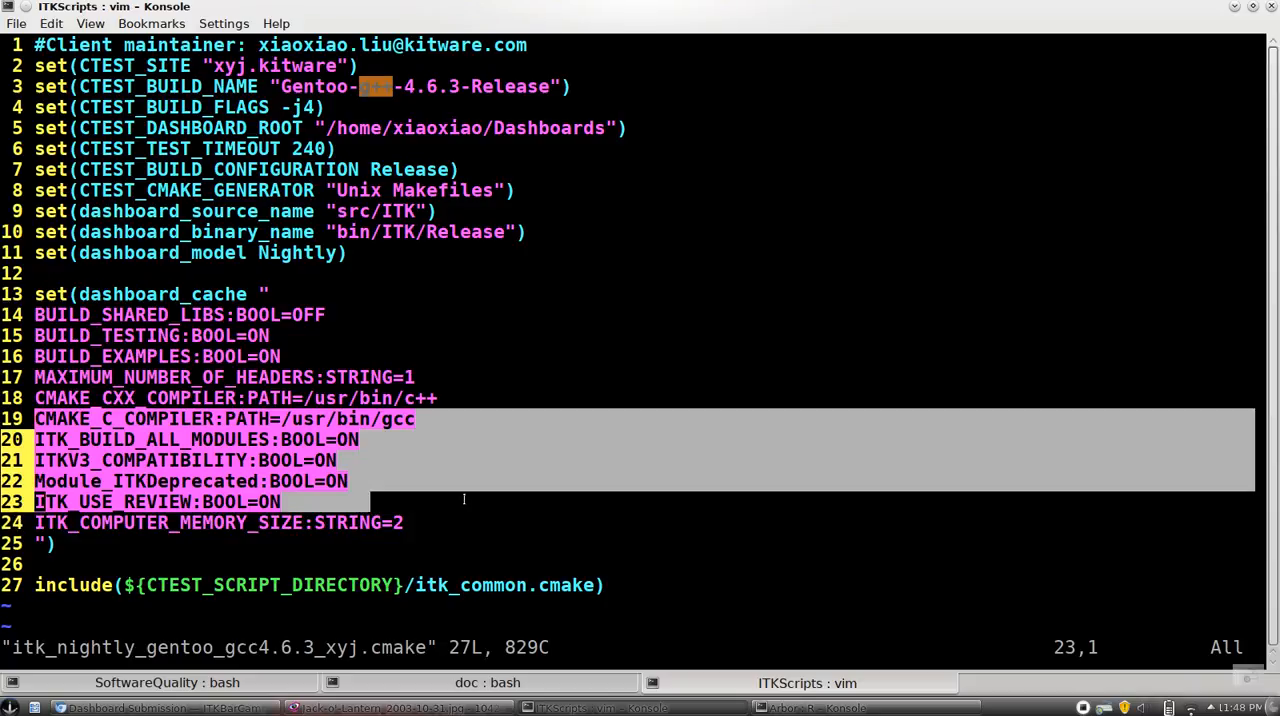
pyautogui.press('Escape')
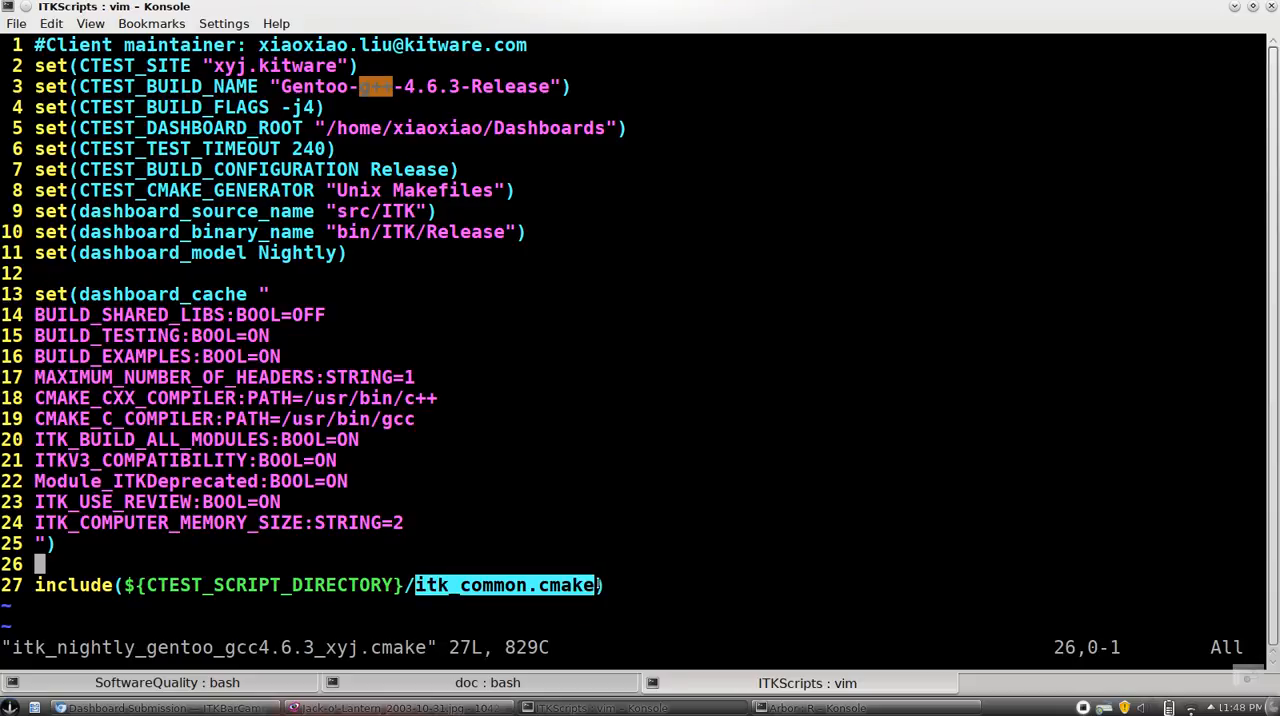
pyautogui.moveTo(636, 548)
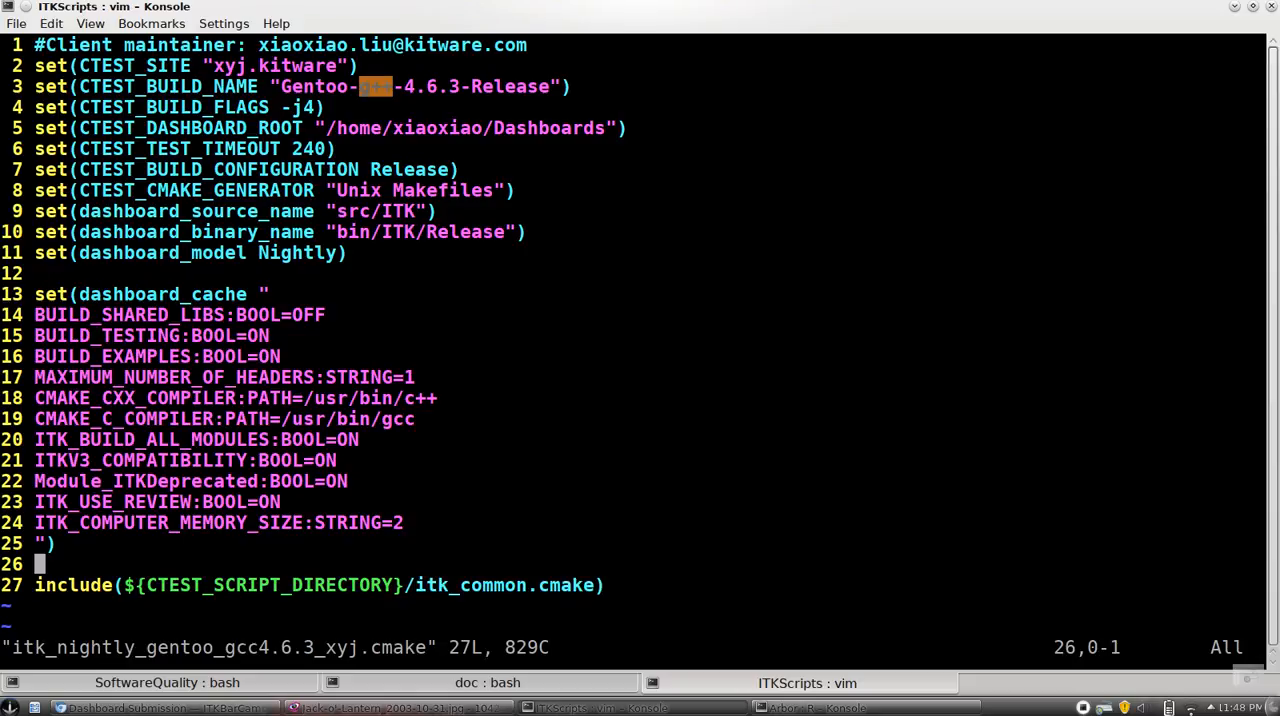
pyautogui.write(':q')
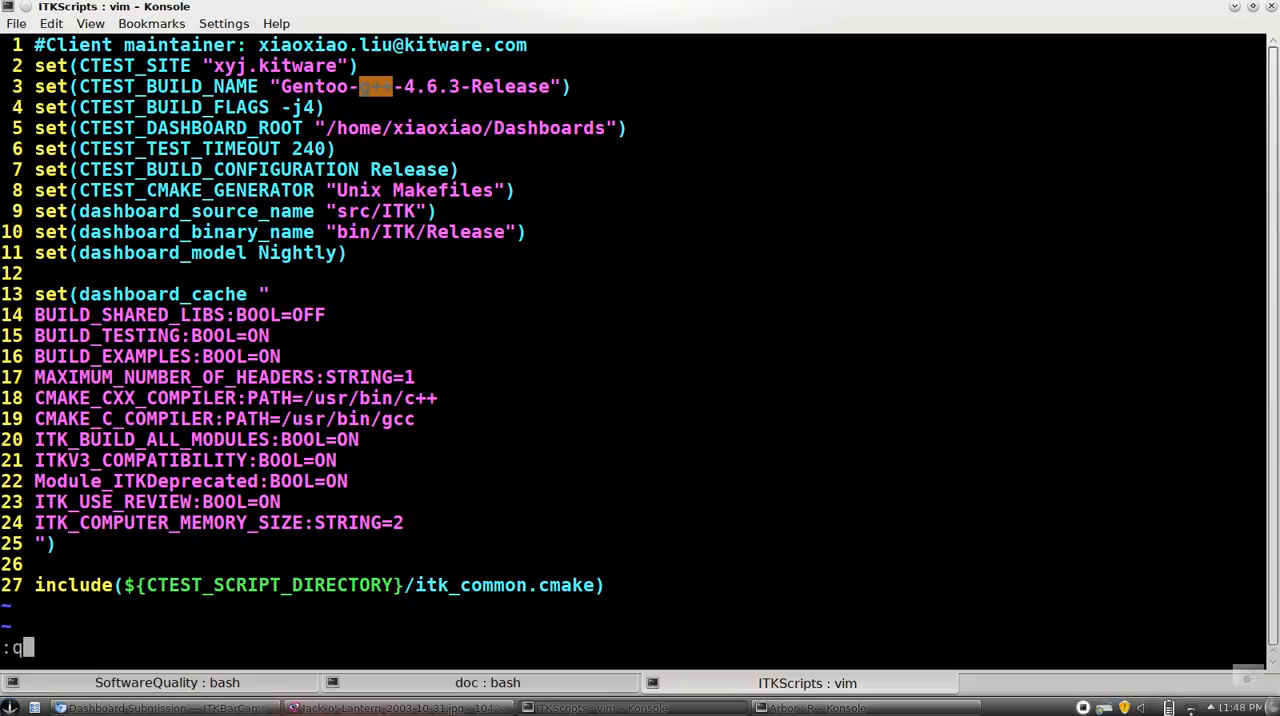
pyautogui.press('Return')
pyautogui.write('c')
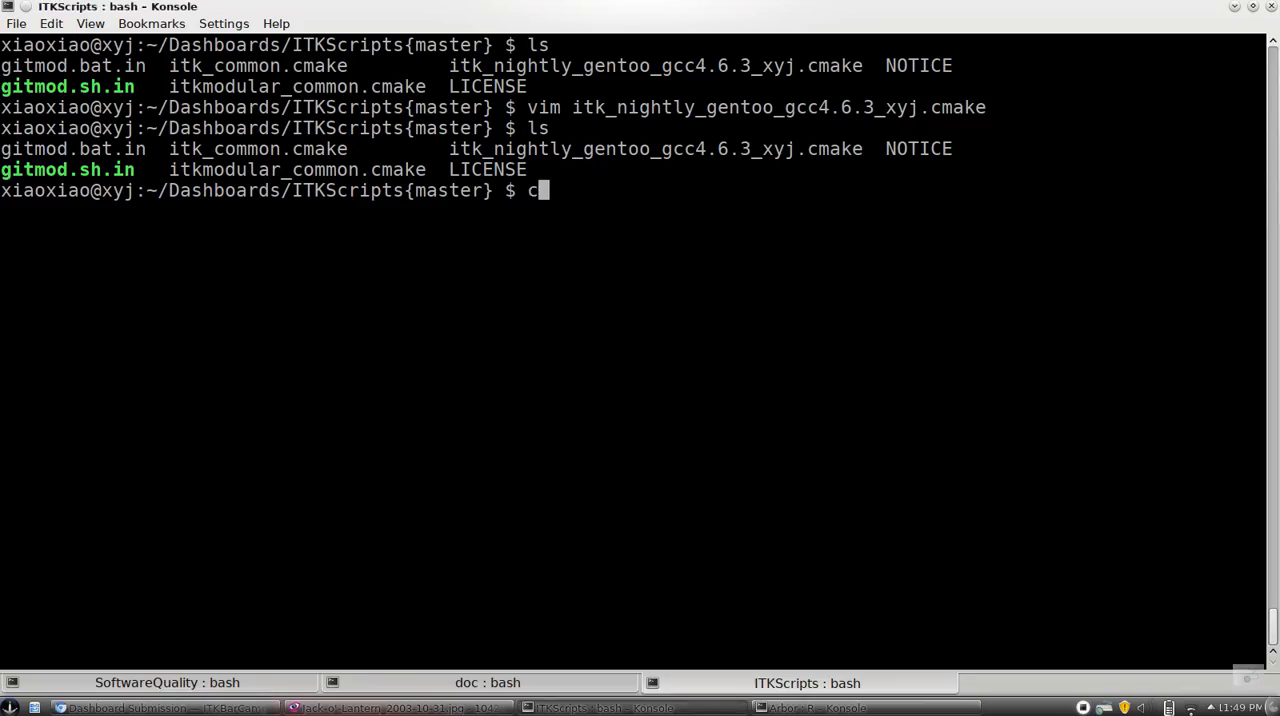
# Go up to Dashboards, confirm src and bin each hold ITK, then return to ITKScripts.
pyautogui.write('test -S itk_nightly_gentoo_gcc4.6.3_xyj.cmake^C')
pyautogui.write('cd ../')
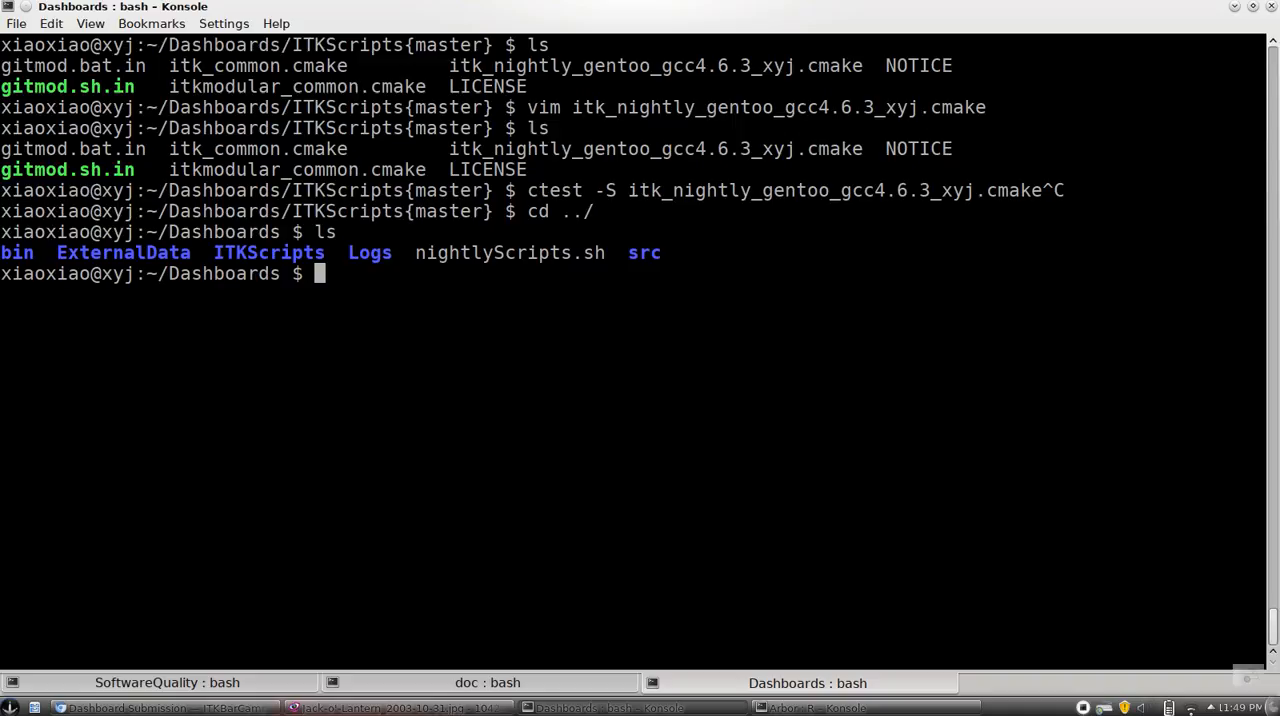
pyautogui.write('ls src/')
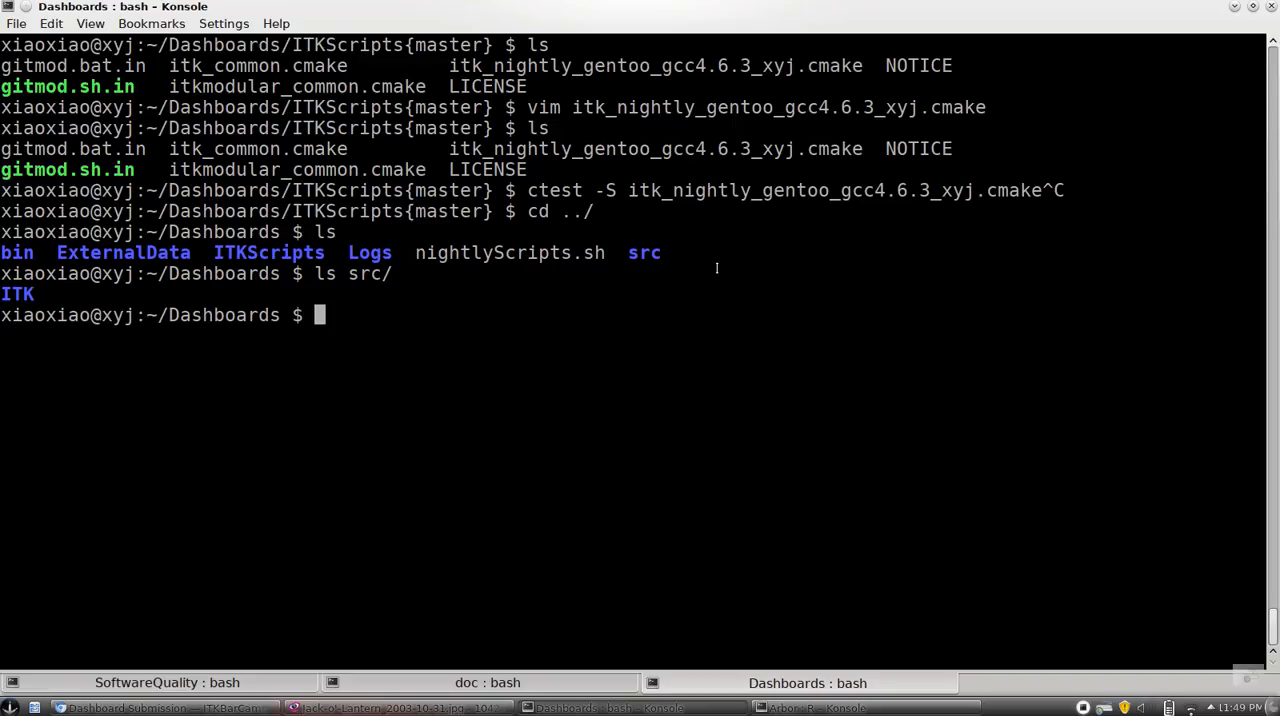
pyautogui.doubleClick(18, 292)
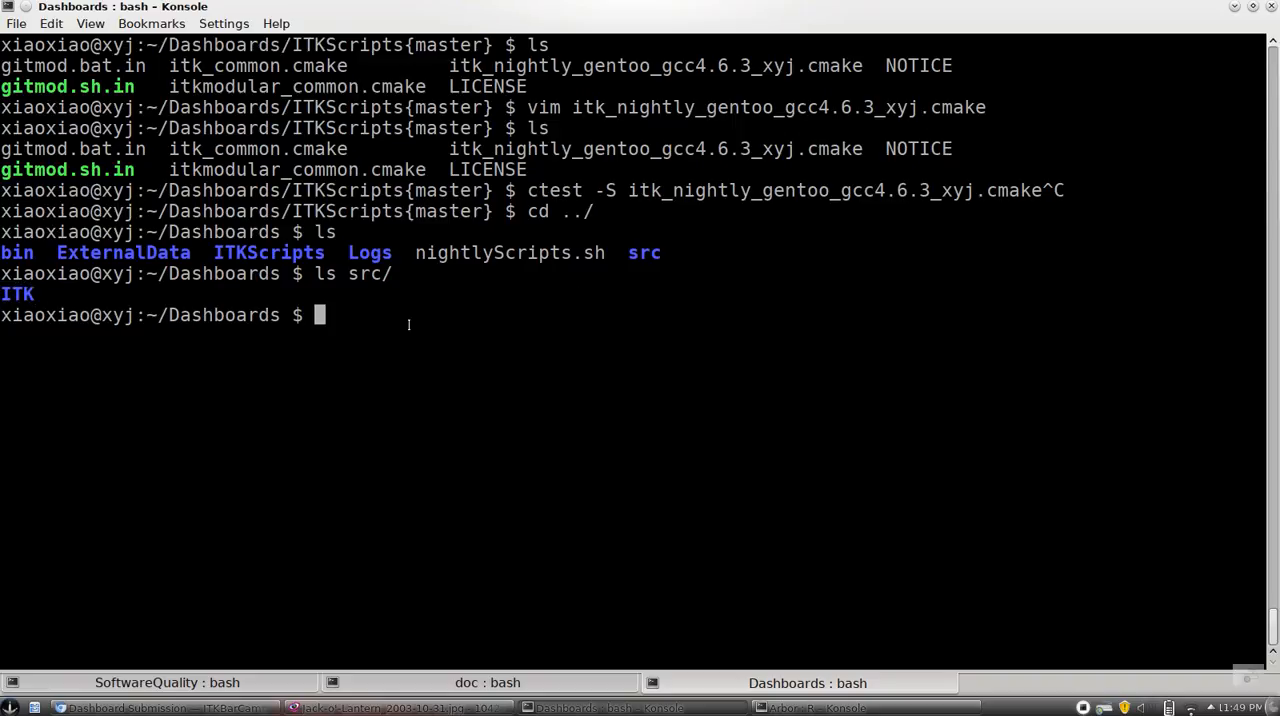
pyautogui.write('ls bin')
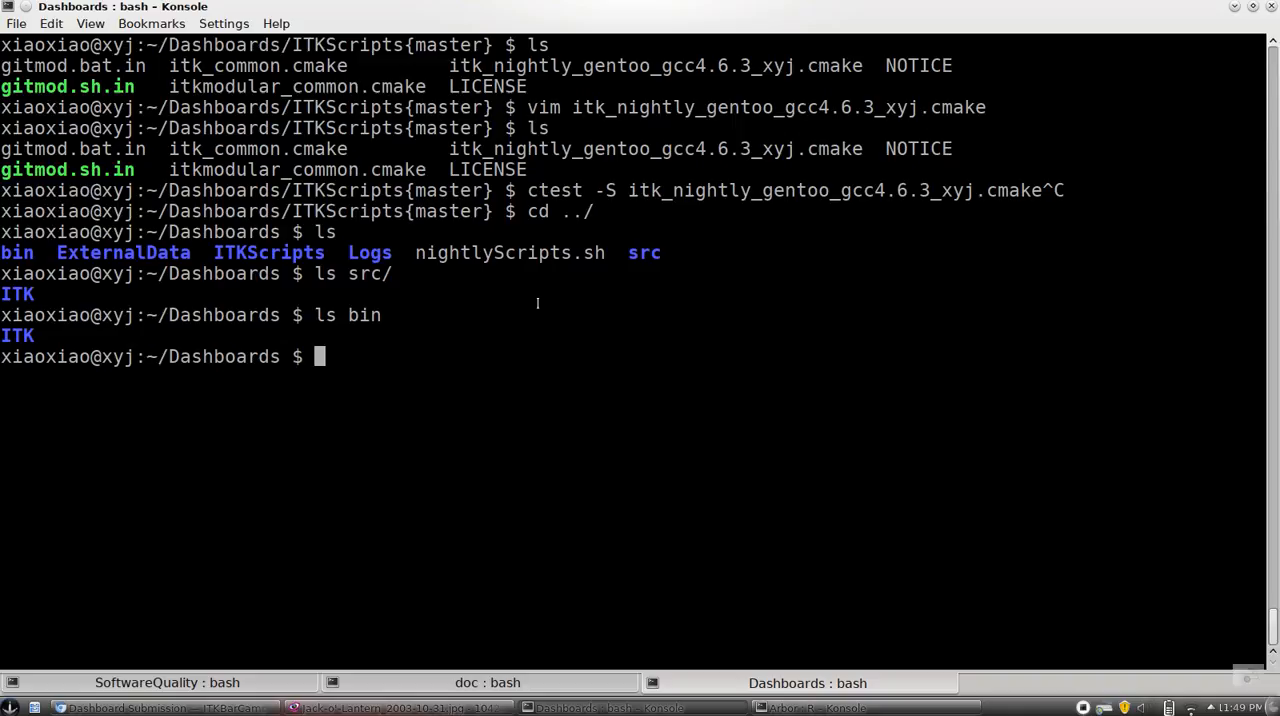
pyautogui.write('vi')
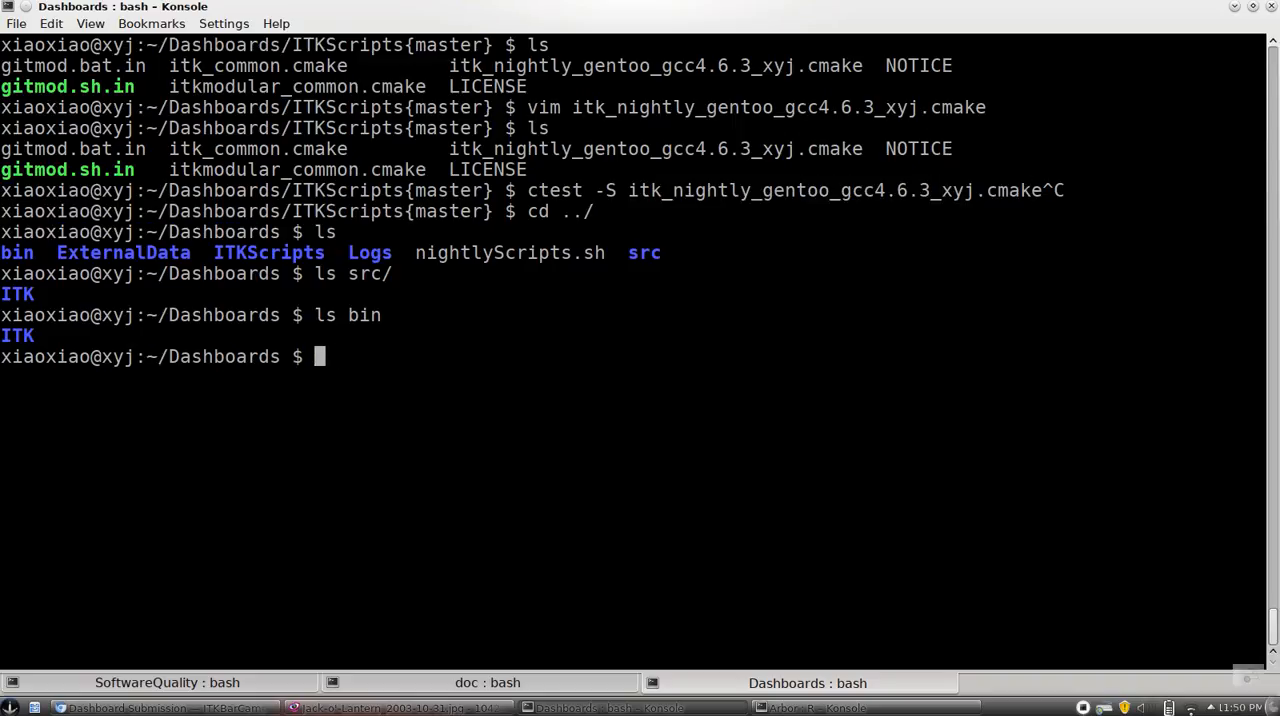
pyautogui.write('cd ITKScripts/')
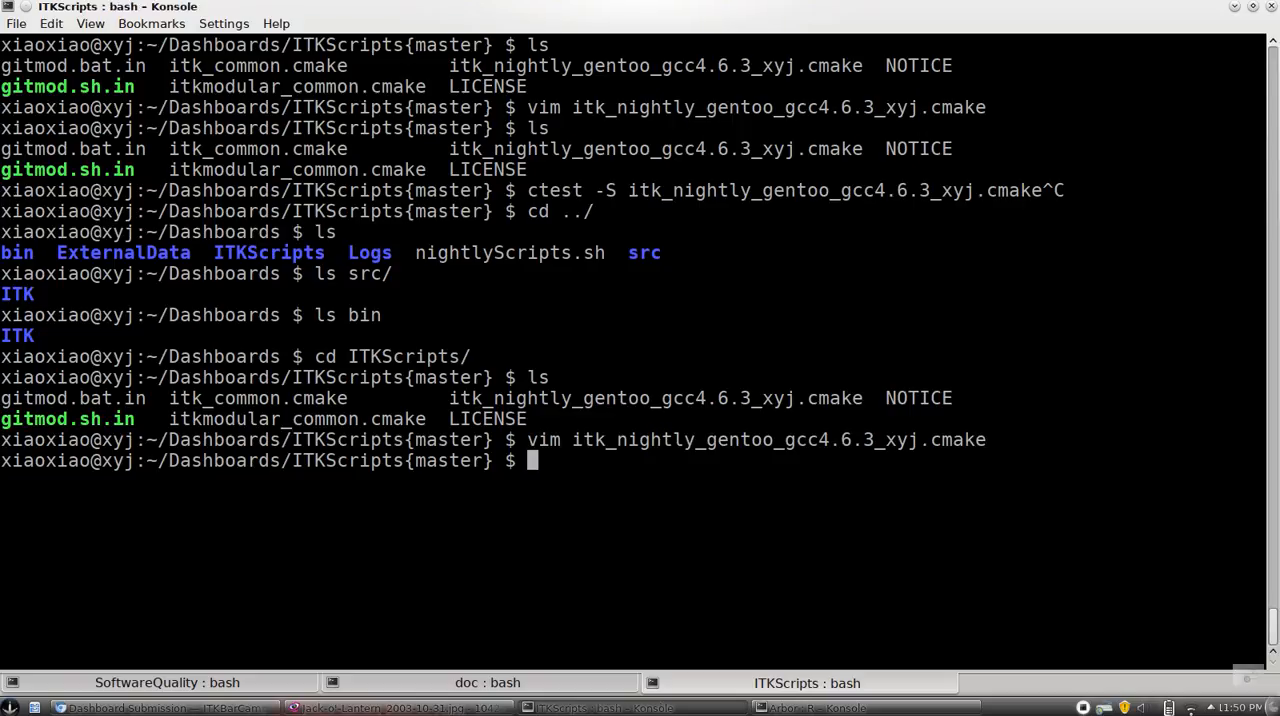
# Run ctest -S itk_nightly_gentoo_gcc4.6.3_xyj.cmake to start the nightly dashboard build.
pyautogui.write('c')
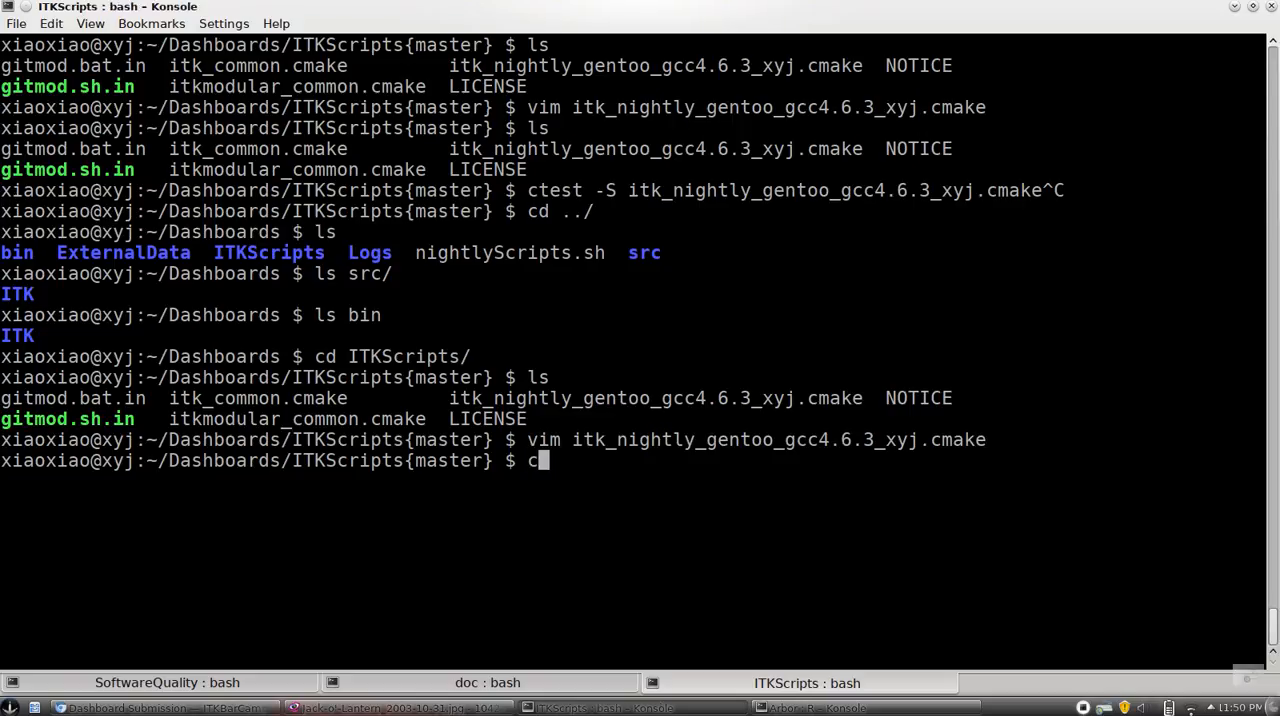
pyautogui.write('test -S itk')
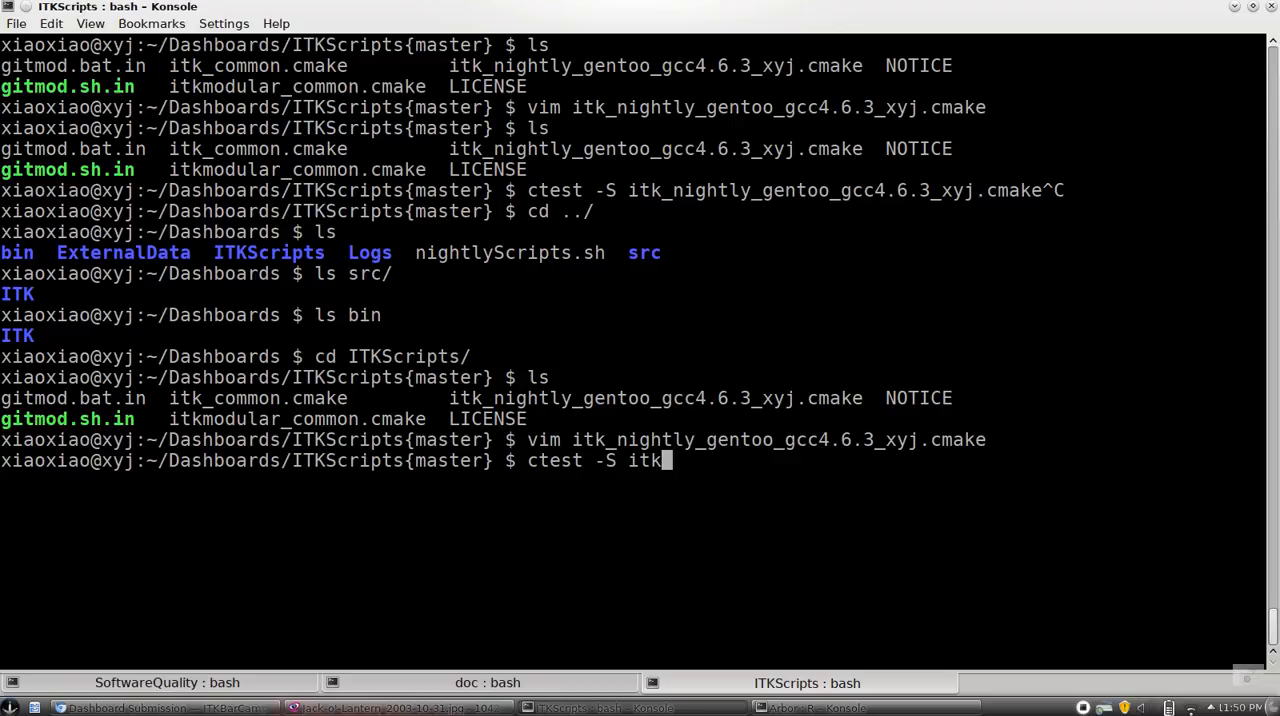
pyautogui.press('BackSpace')
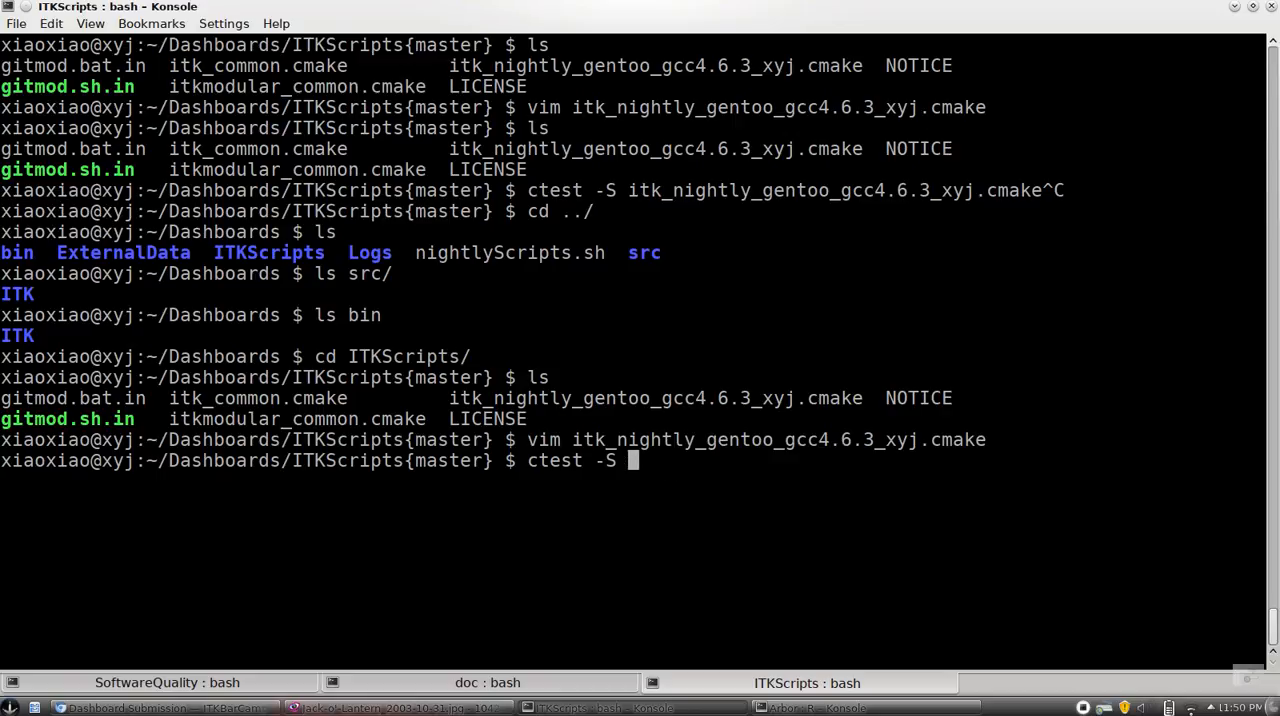
pyautogui.write('itk_')
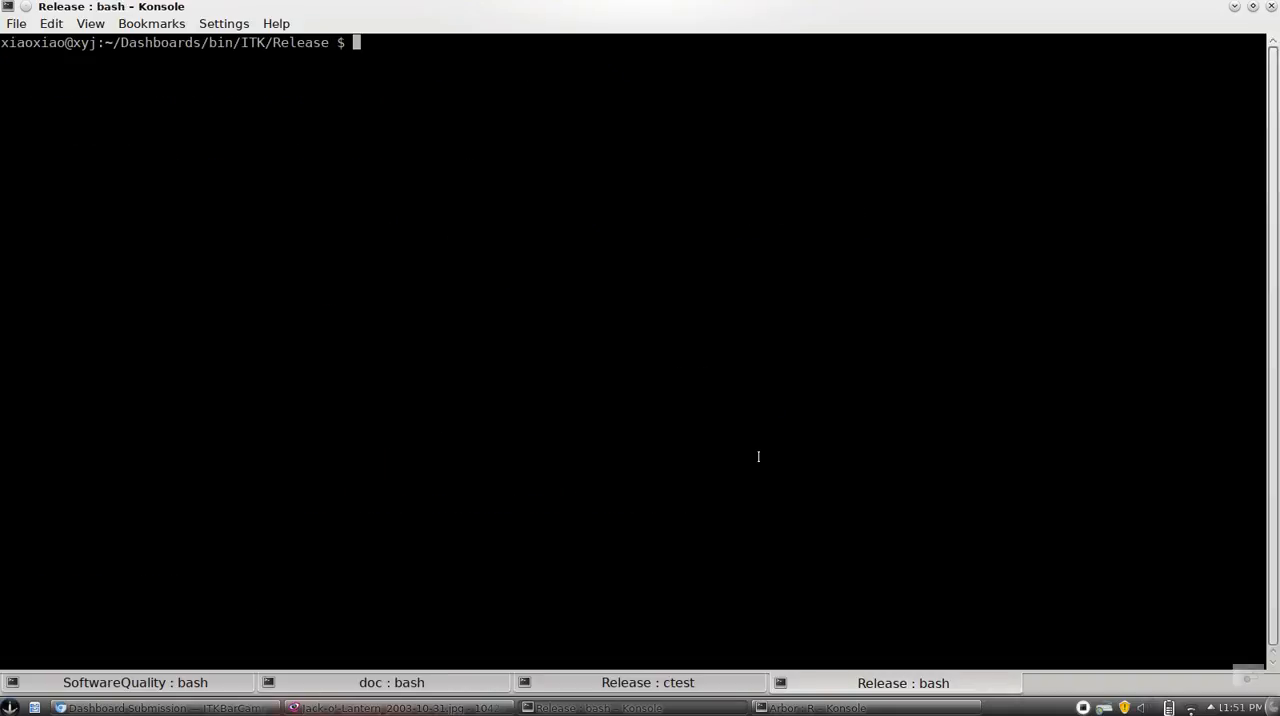
# List the Release build folder showing CMakeCache.txt and DartConfiguration.tcl.
pyautogui.write('ls')
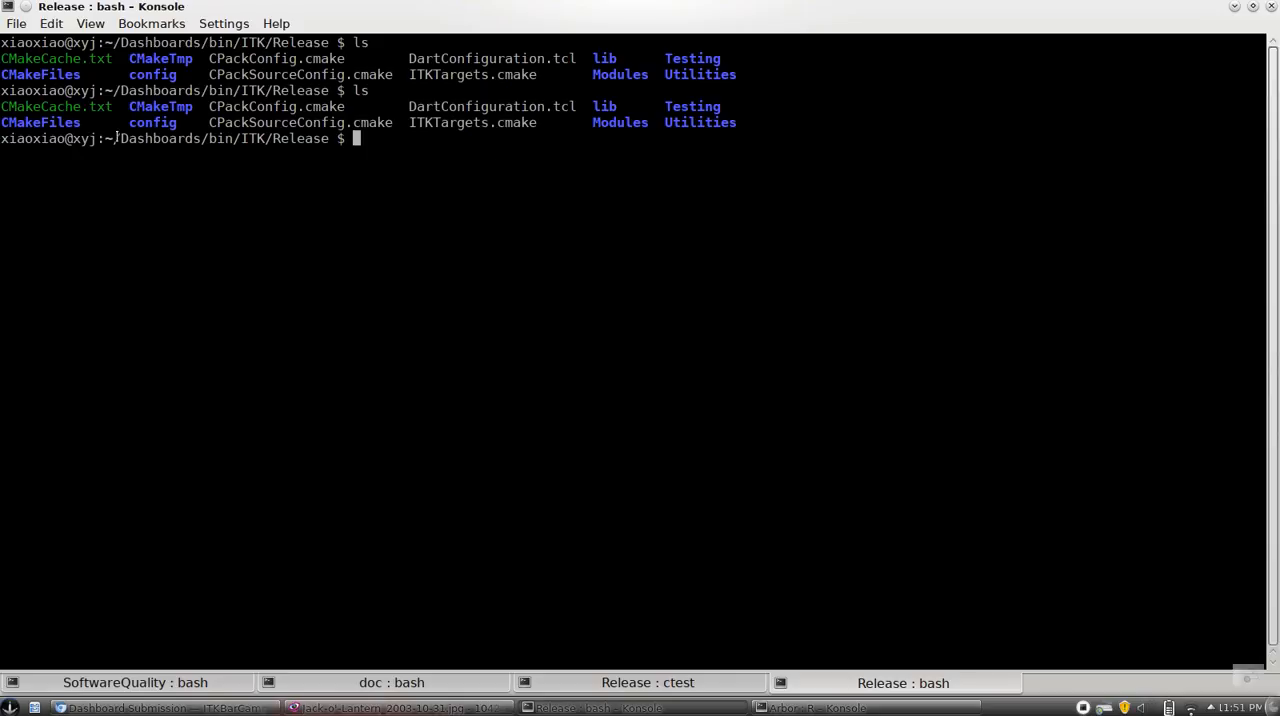
pyautogui.moveTo(4, 108); pyautogui.dragTo(610, 108)
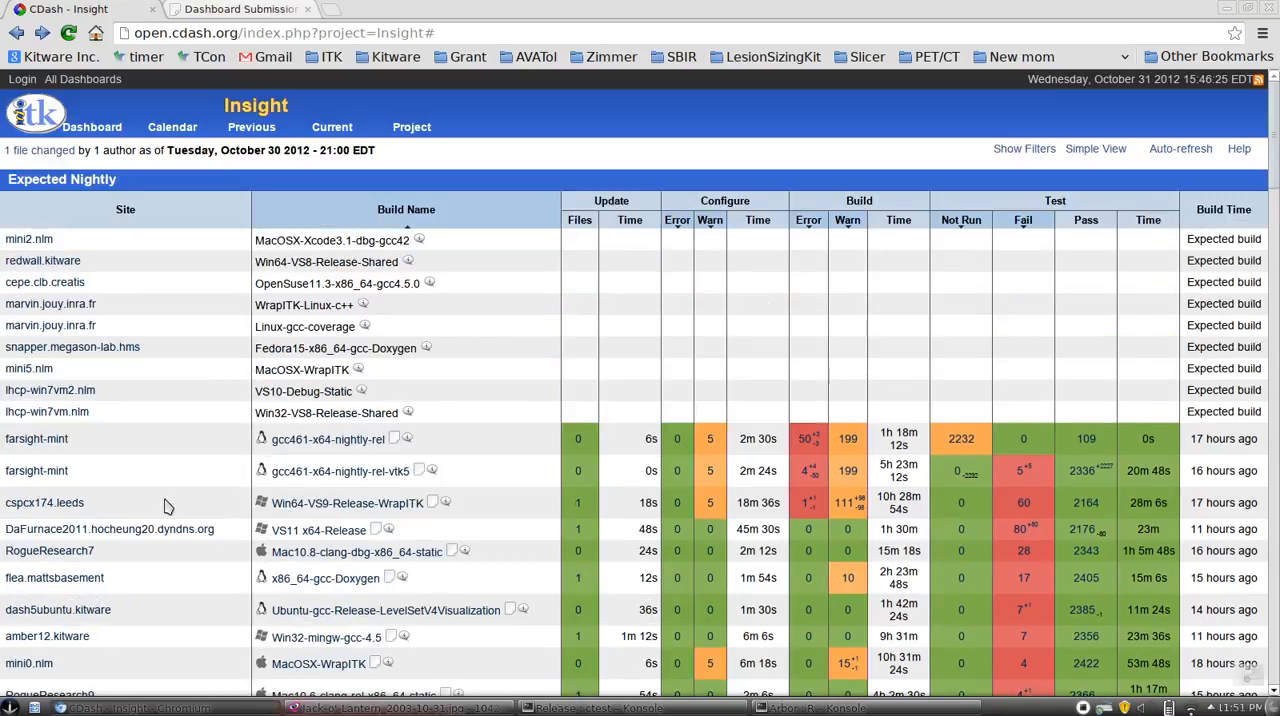
# Scroll through the Insight project's Expected Nightly builds table on CDash.
pyautogui.scroll(-3)
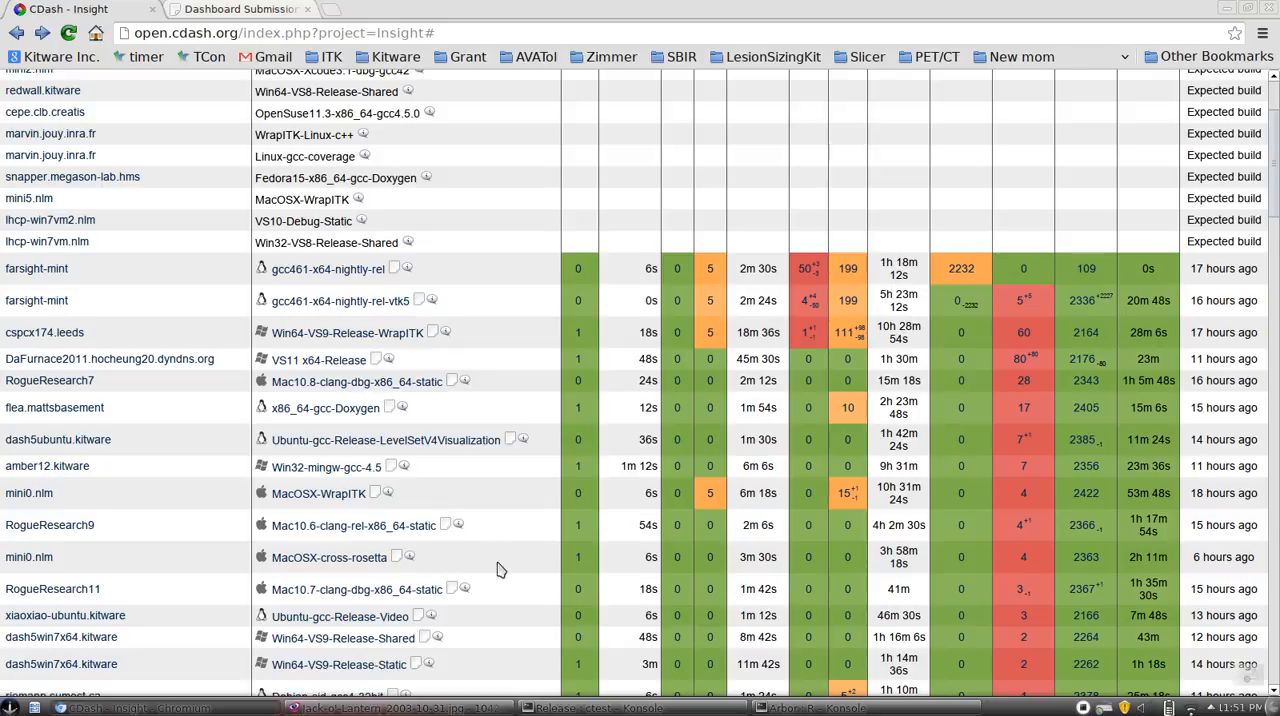
pyautogui.scroll(-3)
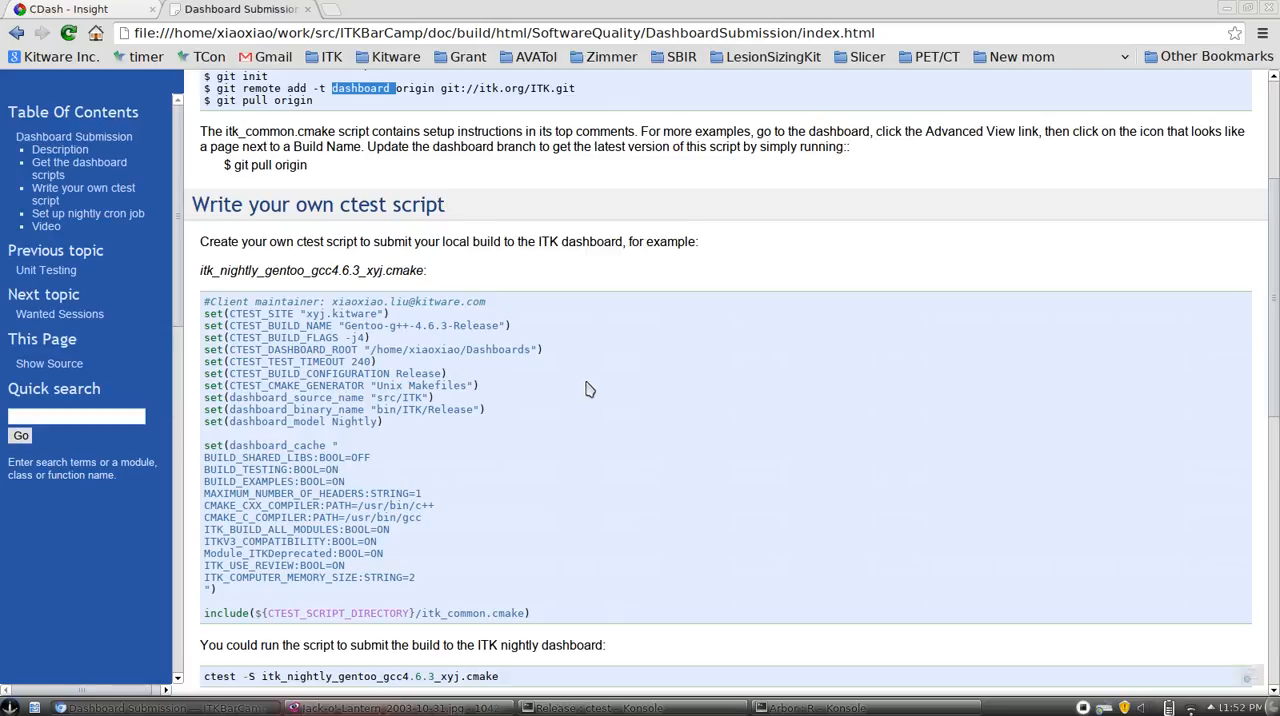
# Scroll to 'Set up nightly cron job' and highlight the crontab editing command.
pyautogui.scroll(-3)
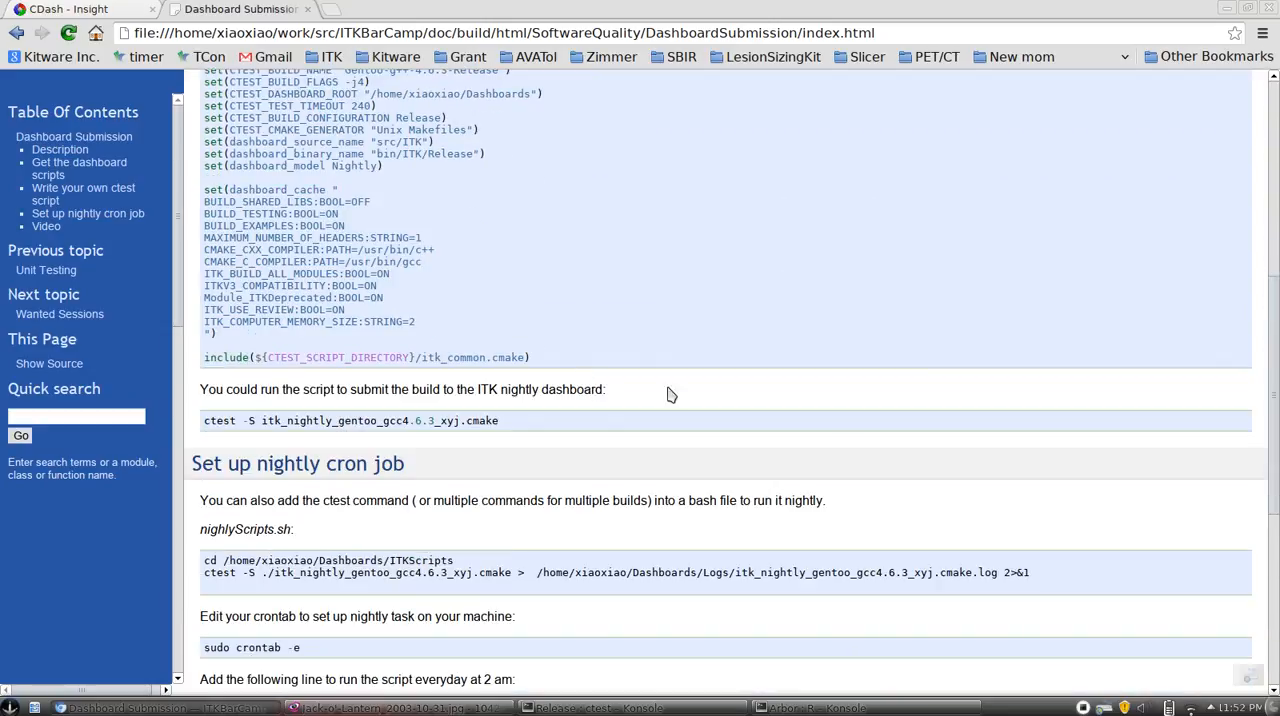
pyautogui.scroll(-3)
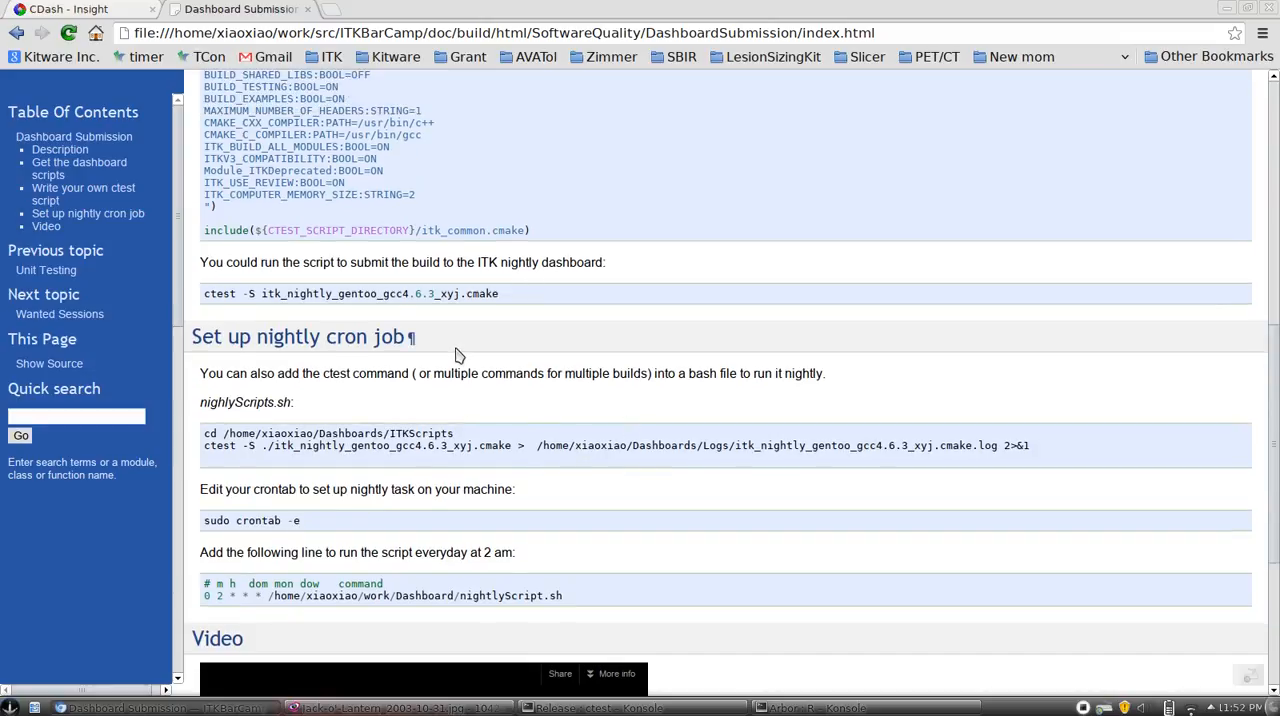
pyautogui.moveTo(430, 372)
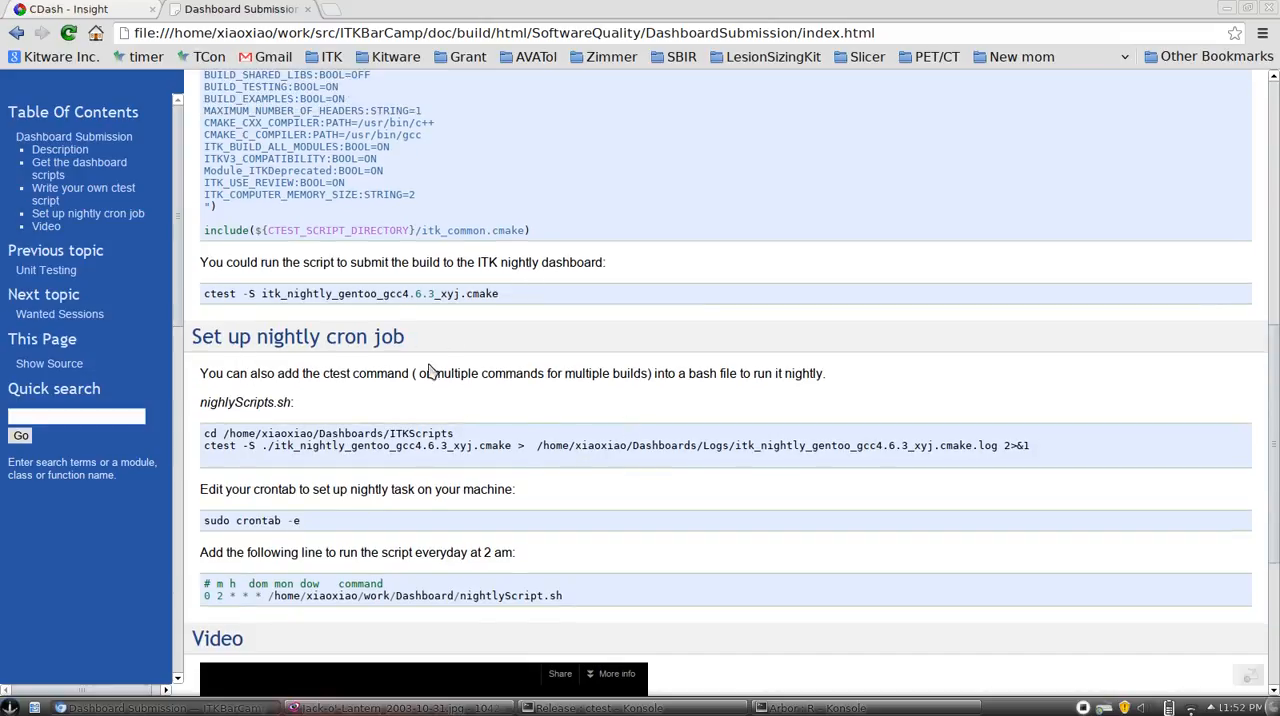
pyautogui.scroll(-3)
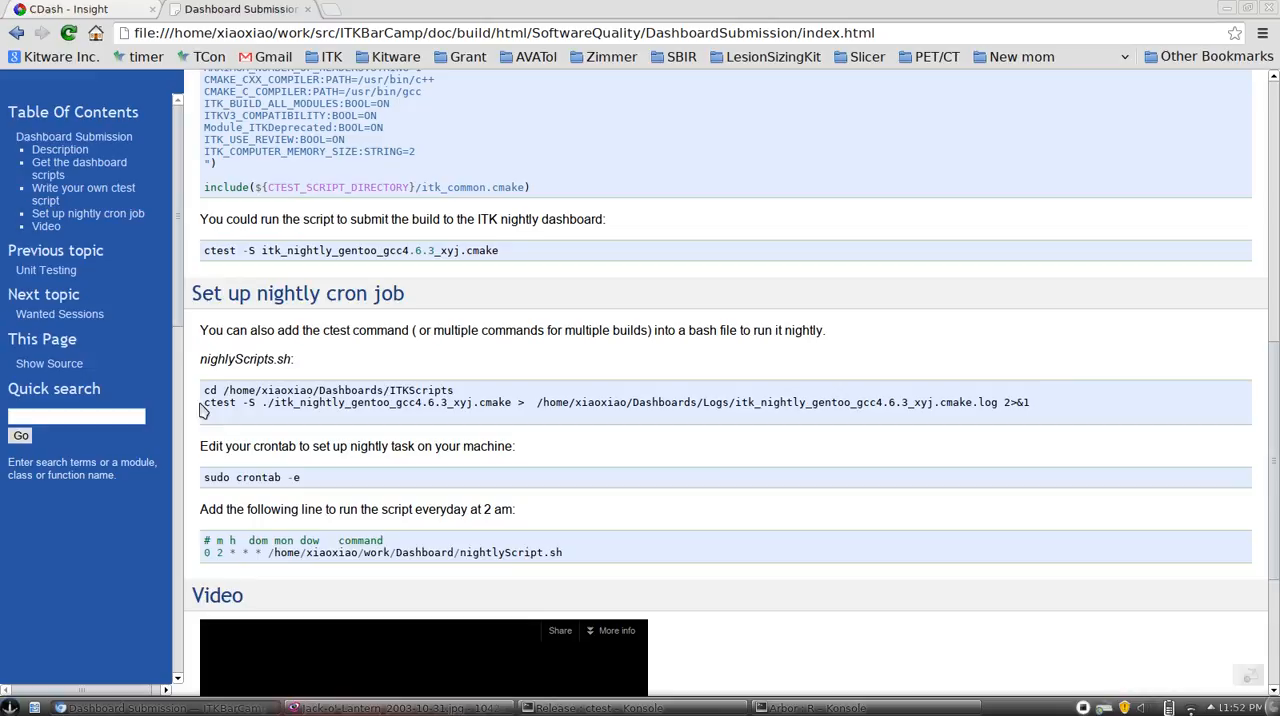
pyautogui.doubleClick(278, 358)
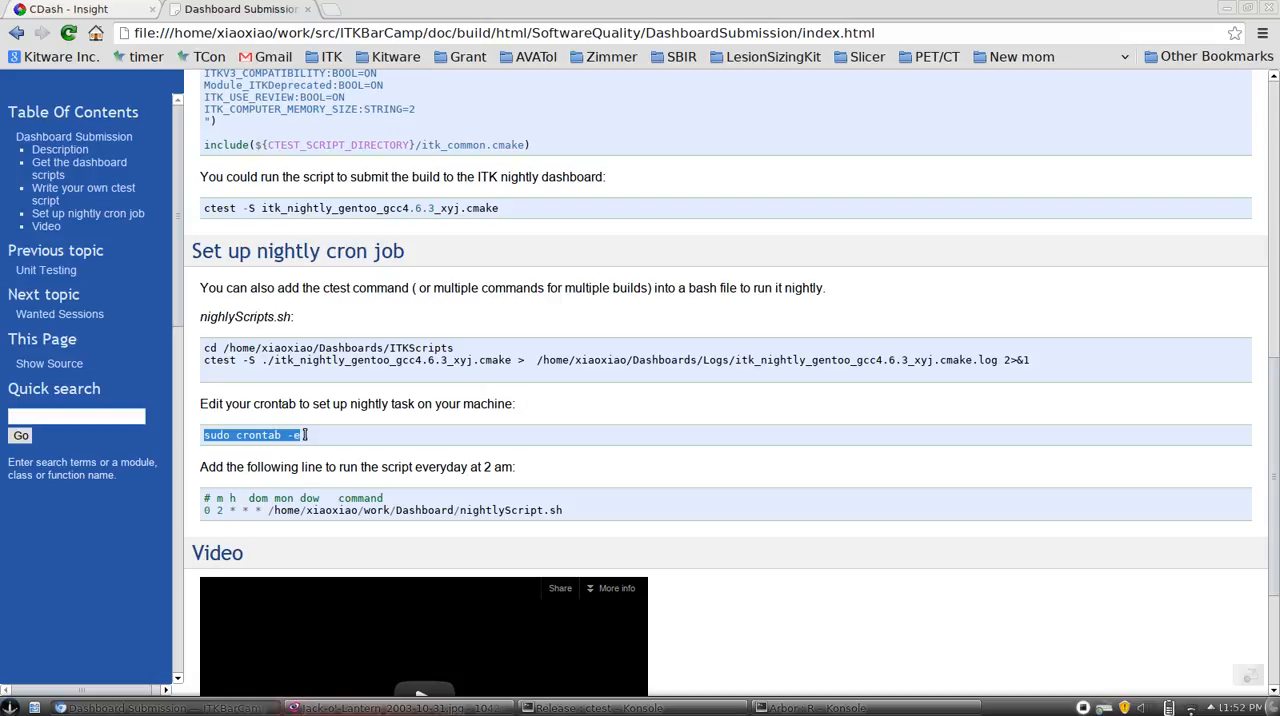
# Highlight the nightly script's ctest command and its log file output path, down to the tutorial video.
pyautogui.scroll(-3)
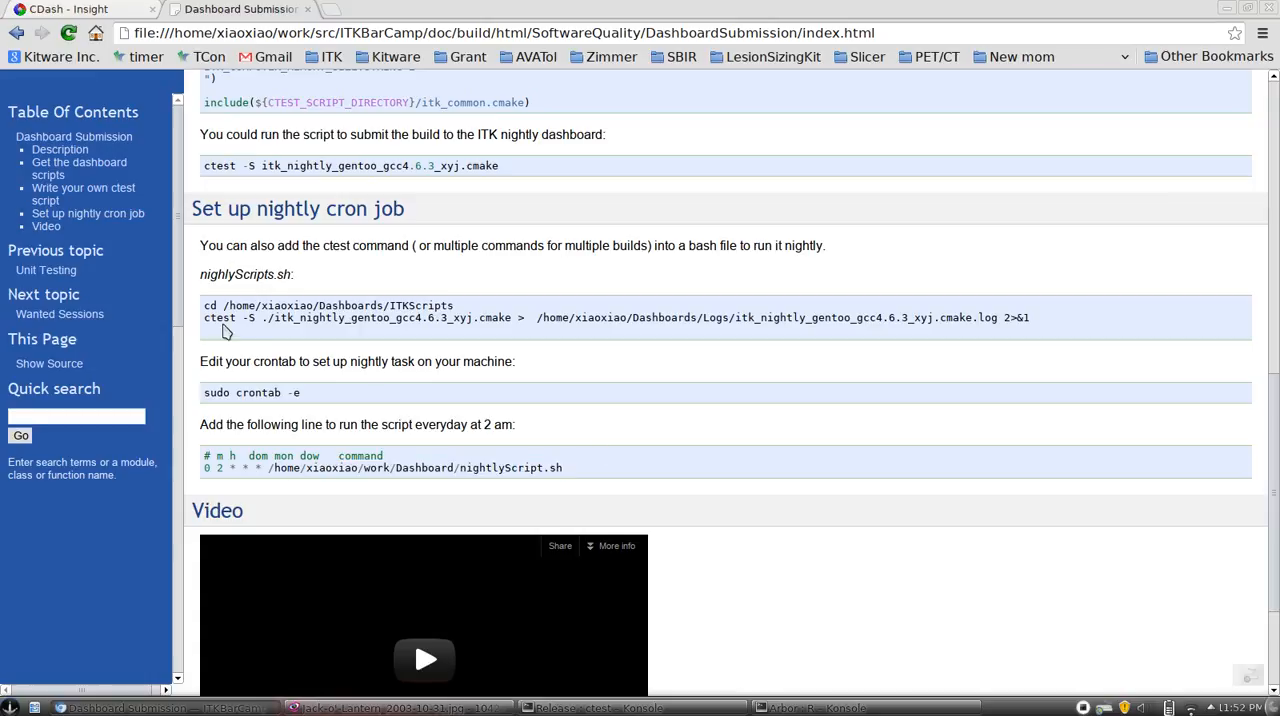
pyautogui.moveTo(204, 316); pyautogui.dragTo(520, 316)
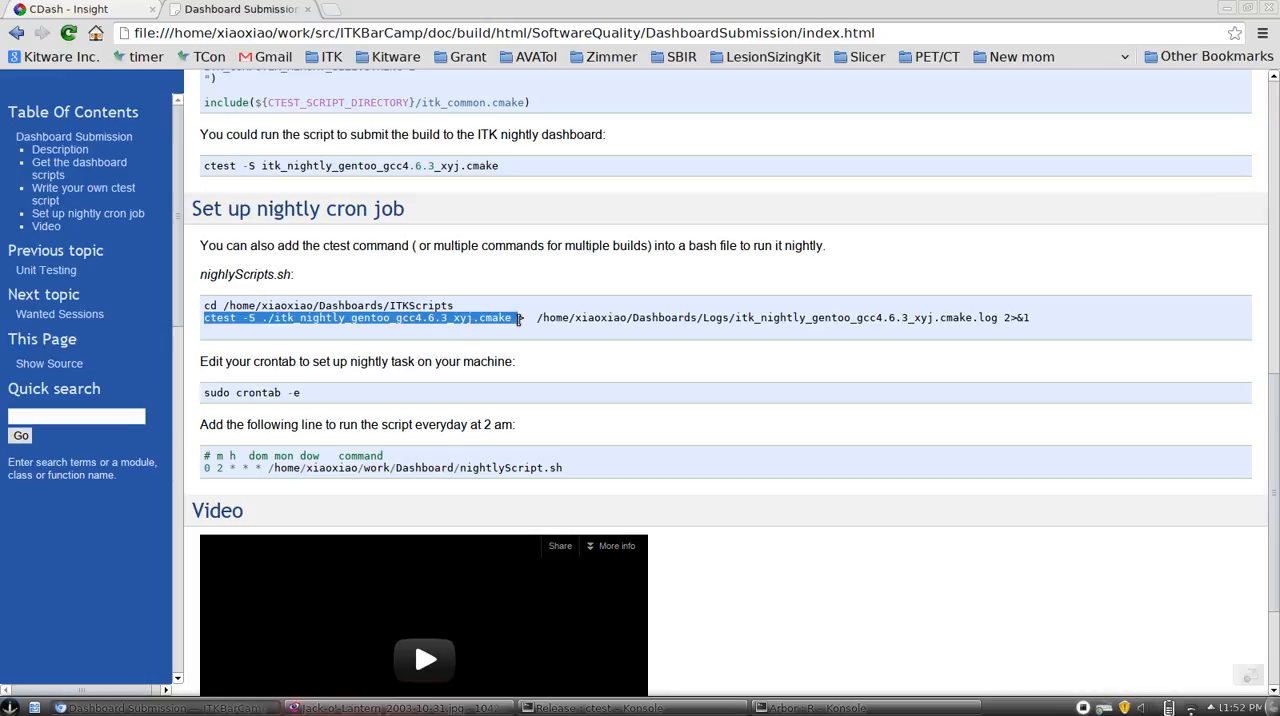
pyautogui.moveTo(536, 316); pyautogui.dragTo(608, 316)
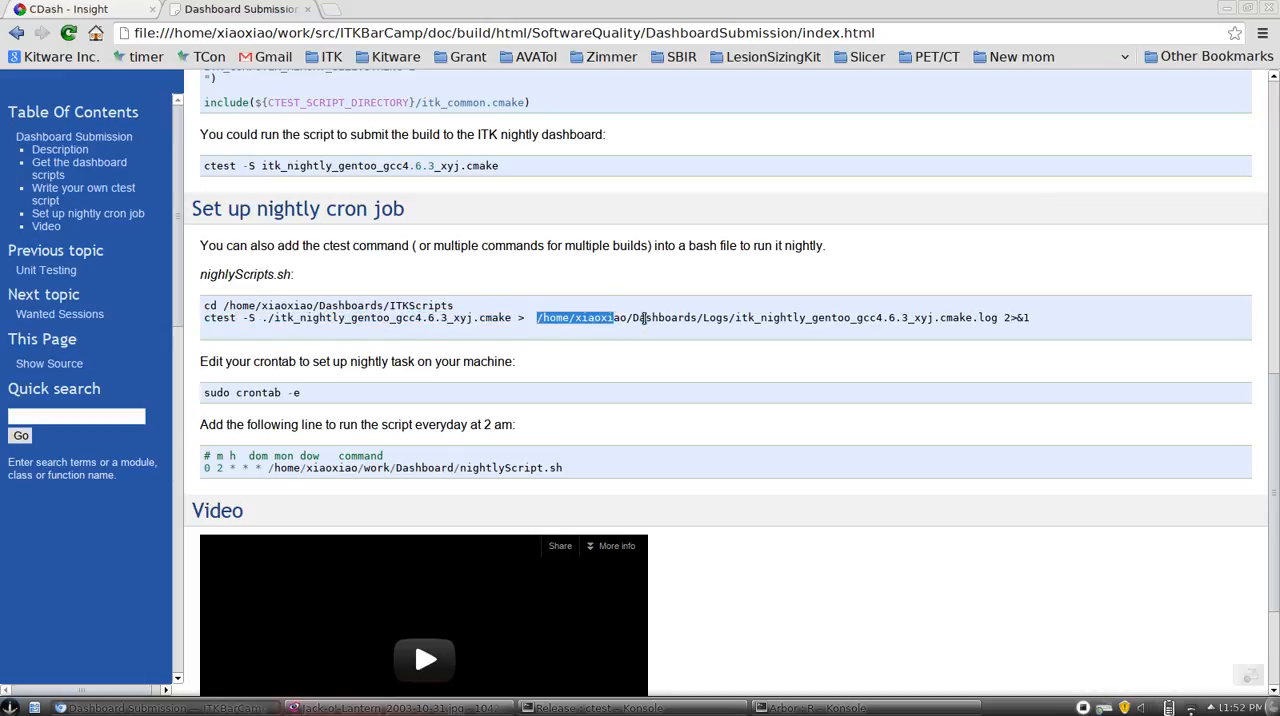
pyautogui.moveTo(604, 316); pyautogui.dragTo(998, 316)
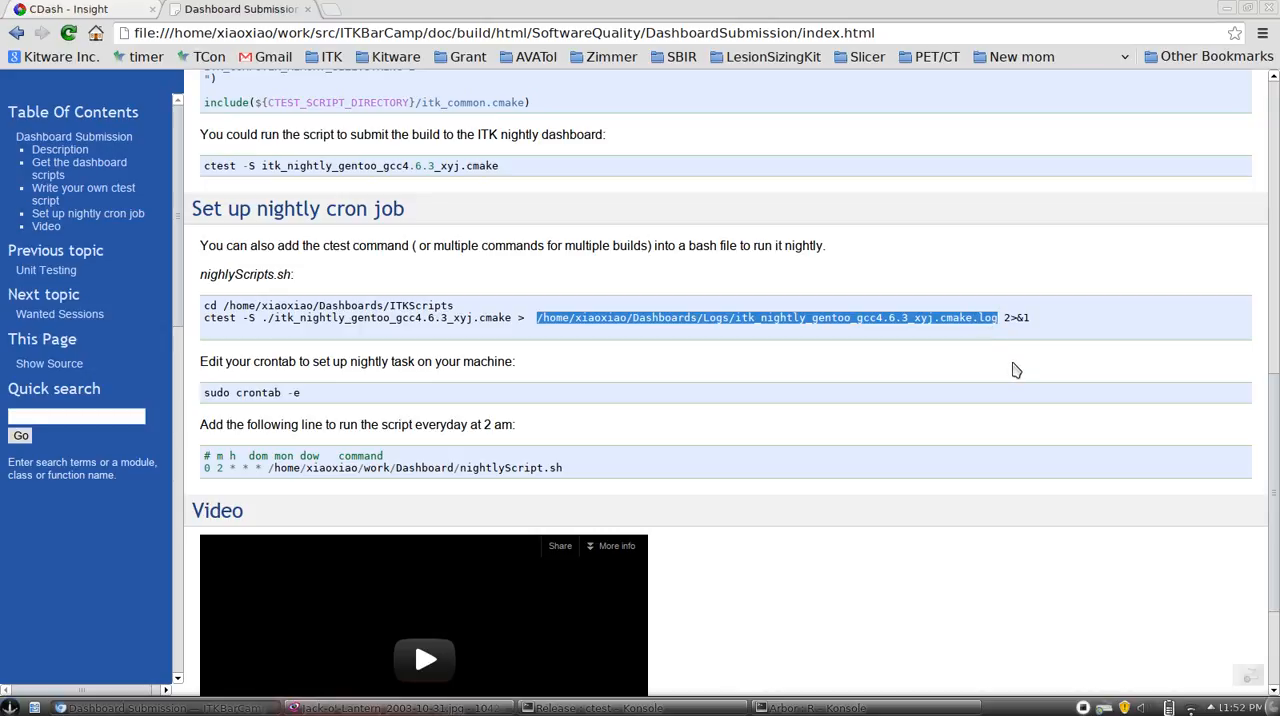
pyautogui.moveTo(880, 248)
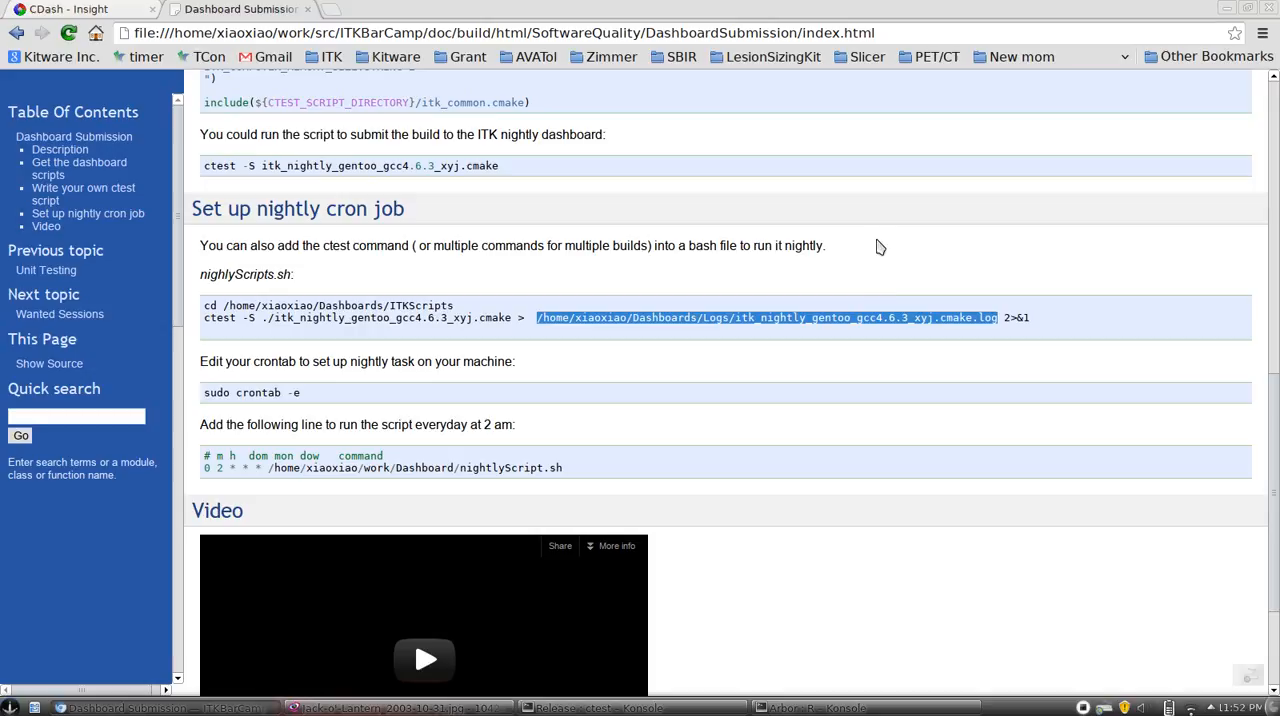
pyautogui.scroll(-3)
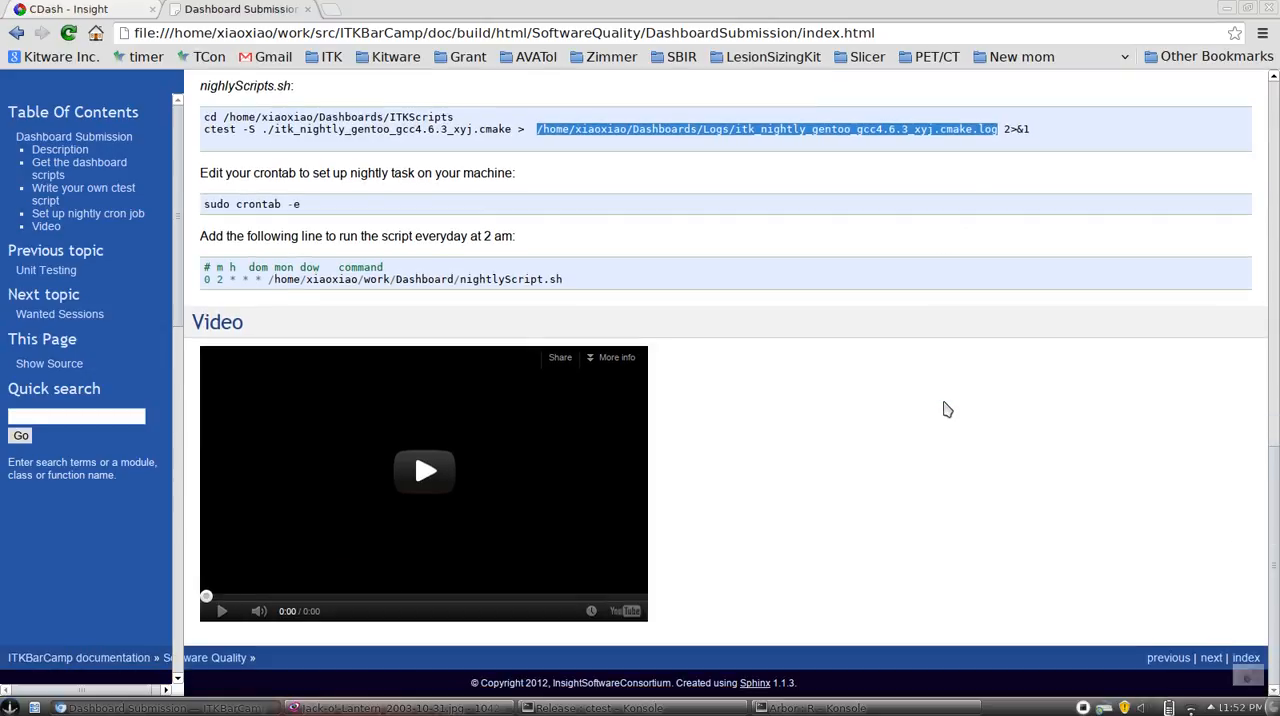
pyautogui.moveTo(808, 634)
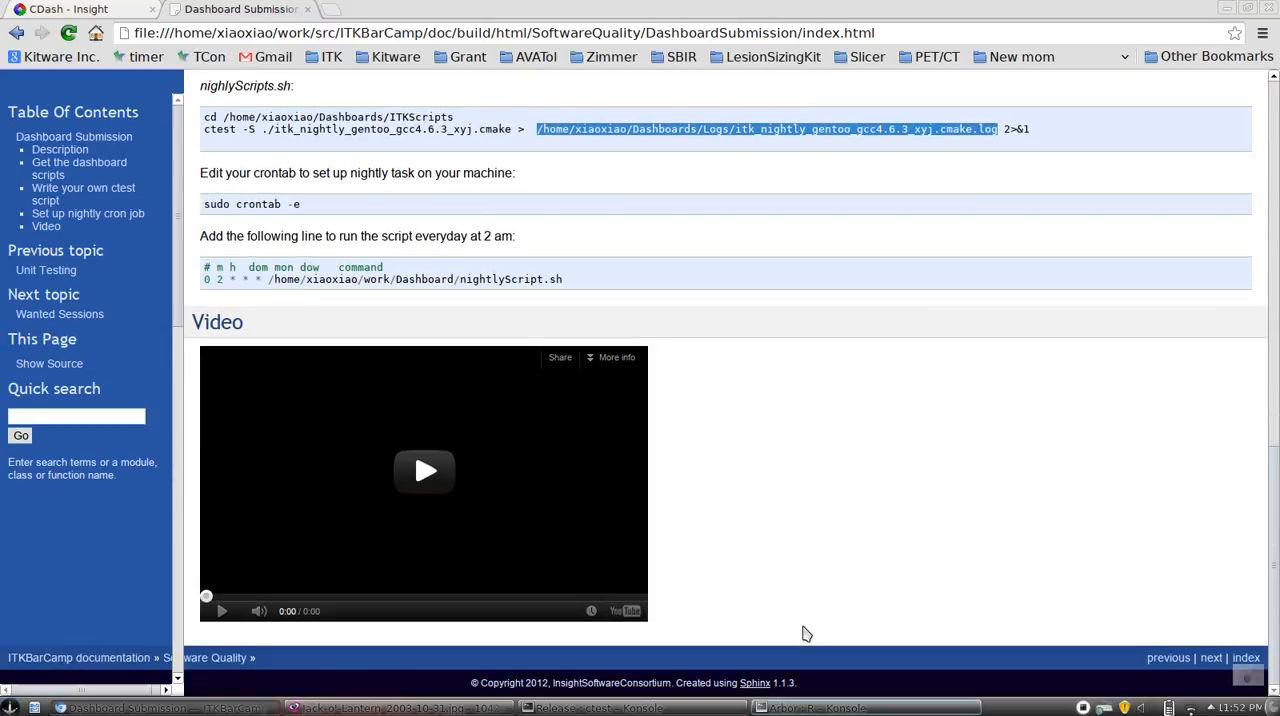
pyautogui.moveTo(836, 458)
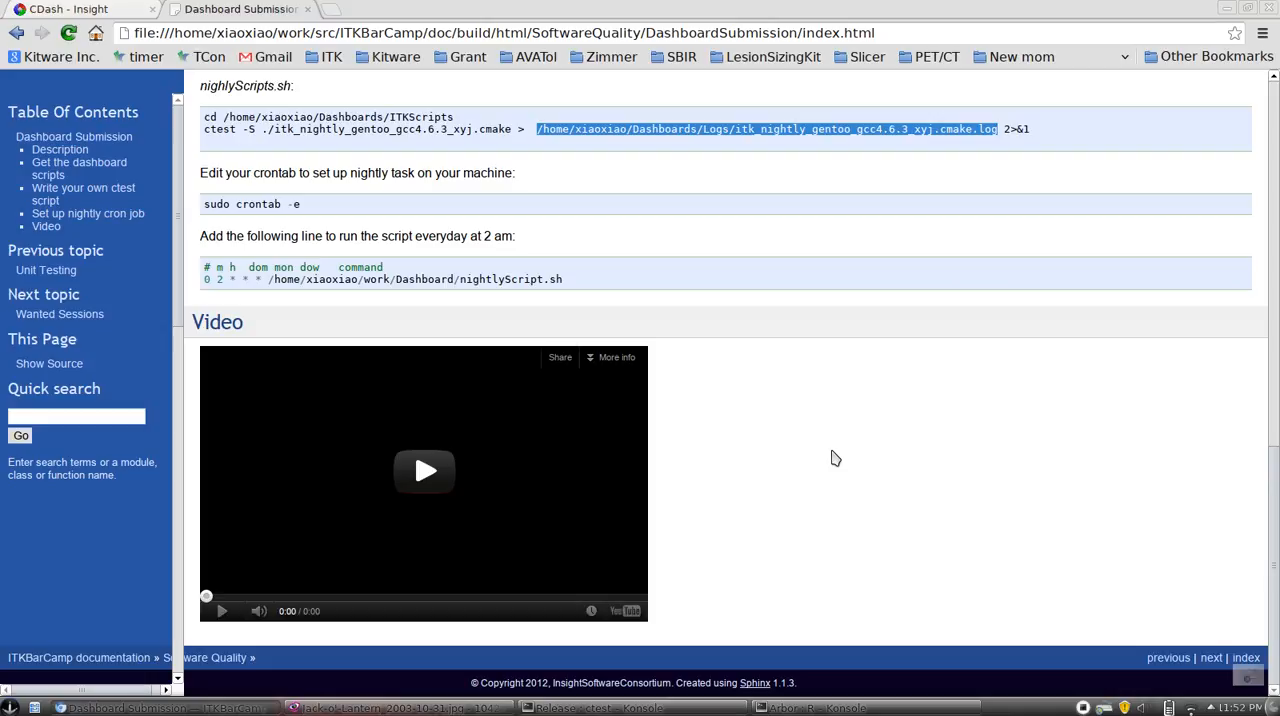